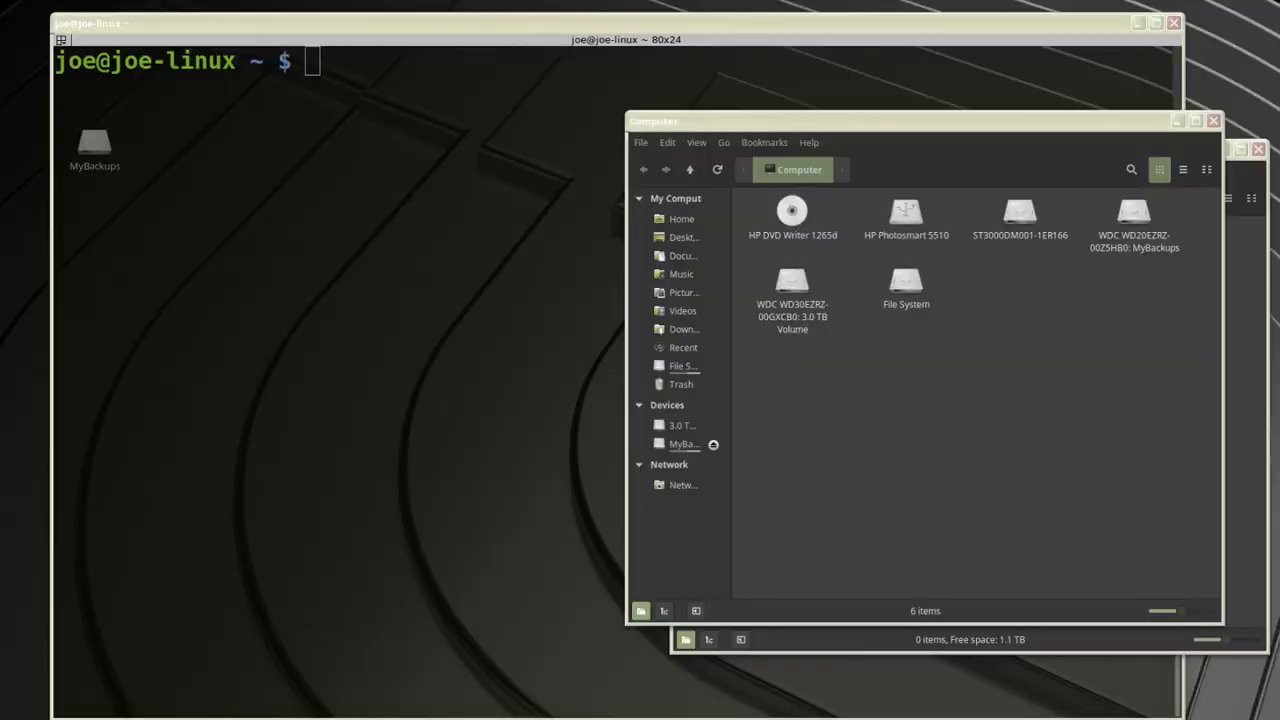
mouse_move(987, 417)
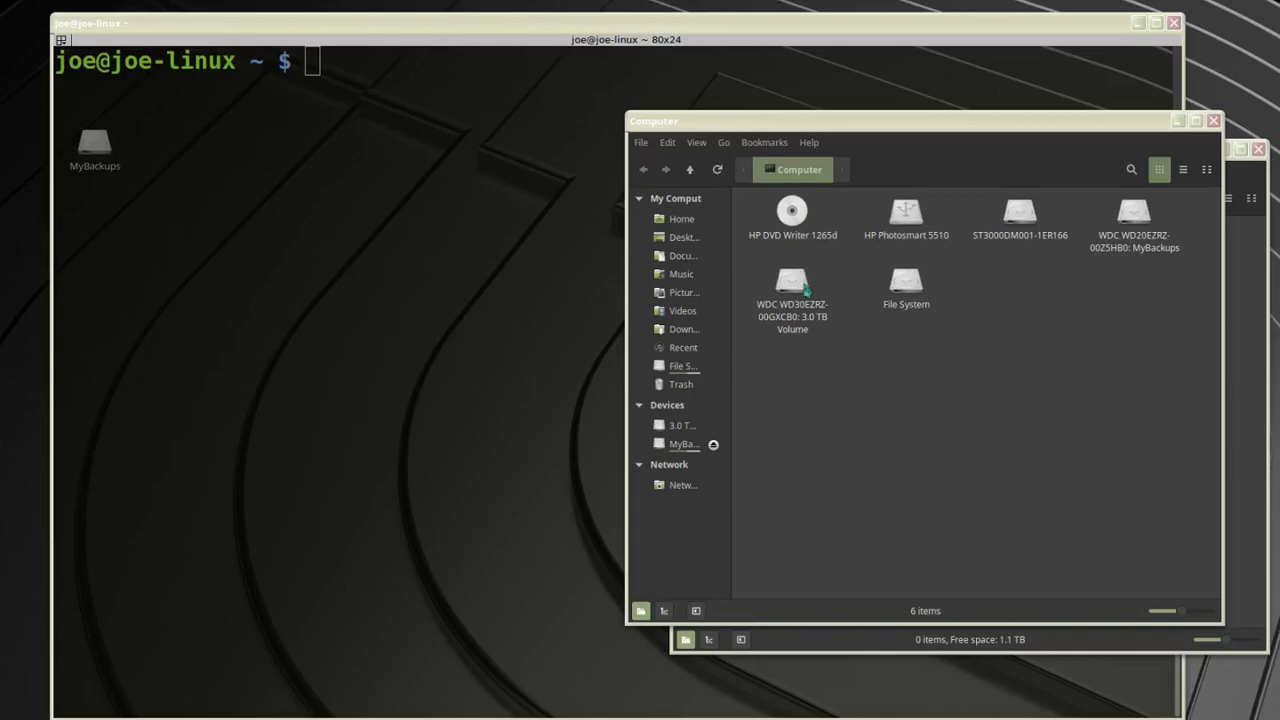
Try mounting the 3.0 TB Volume, dismiss the failure message, and close the Computer window.
click(792, 285)
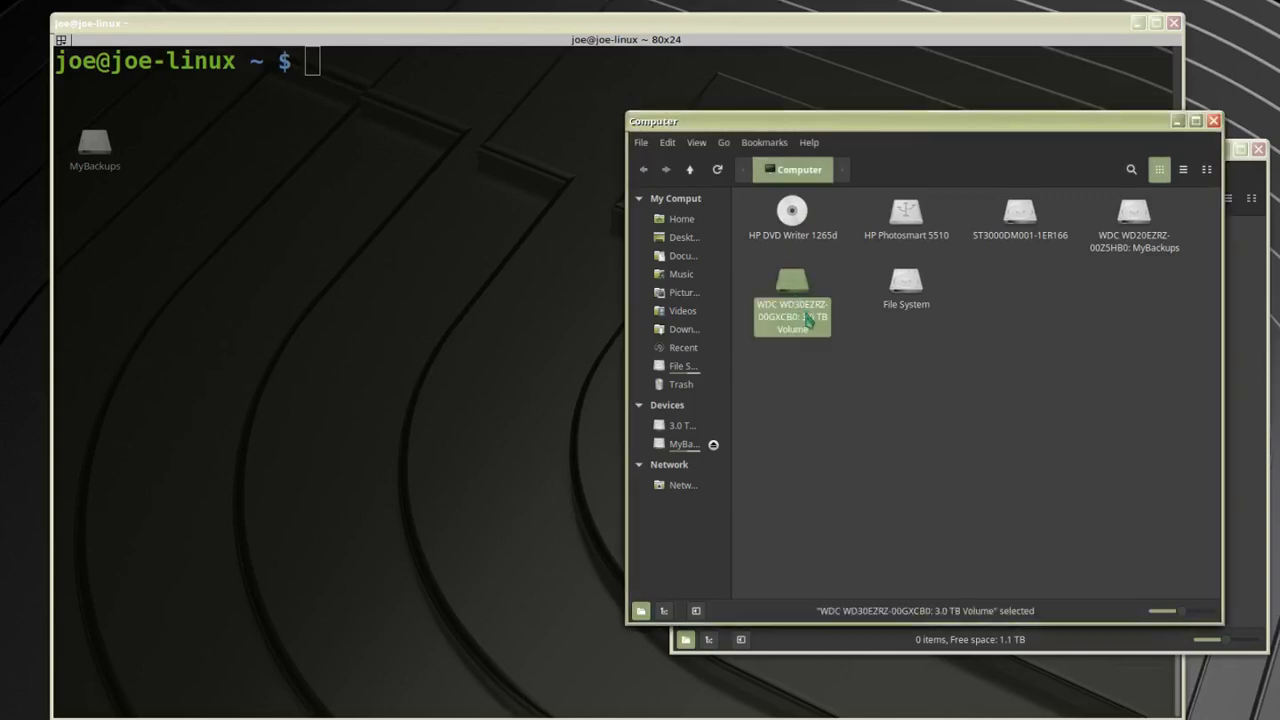
right_click(792, 315)
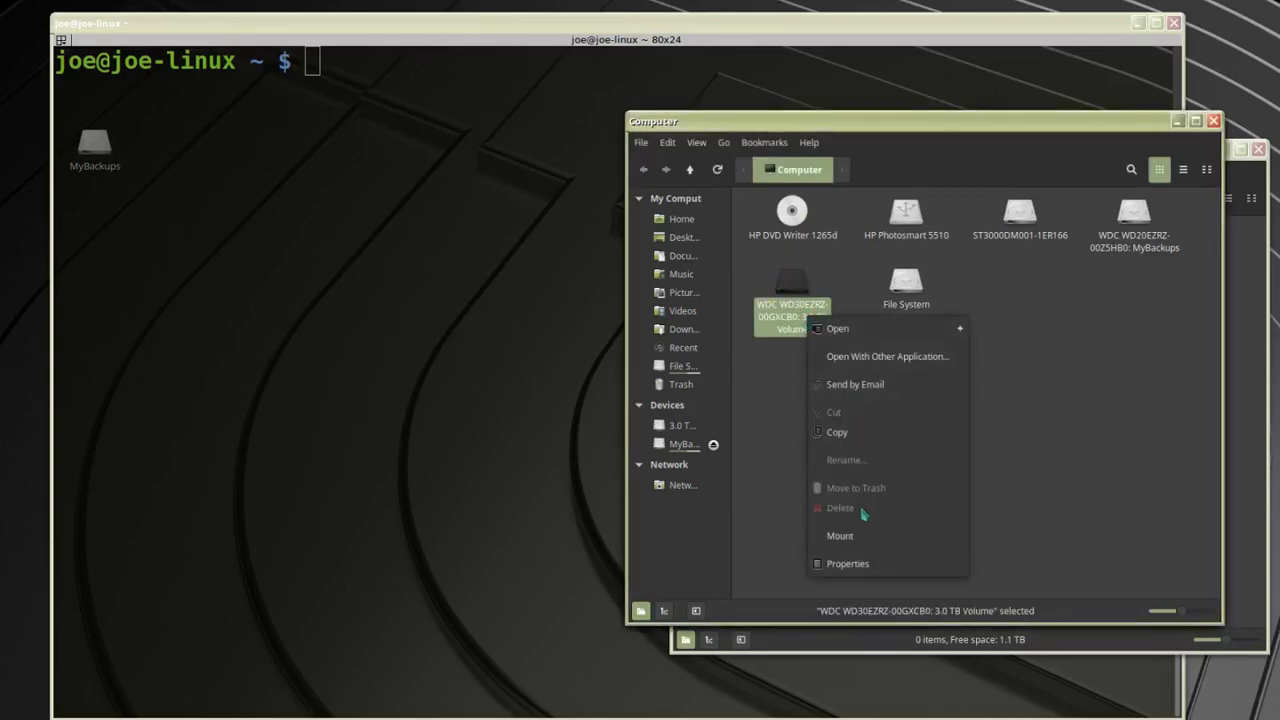
click(839, 536)
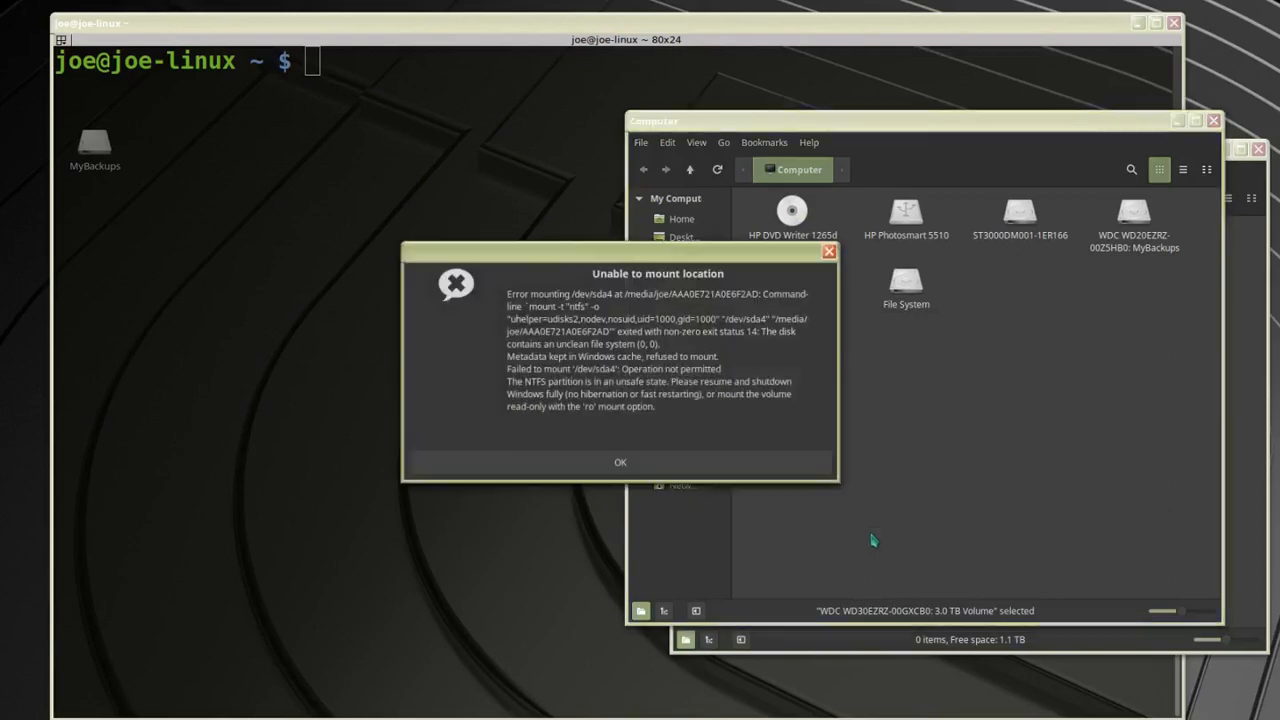
mouse_move(760, 442)
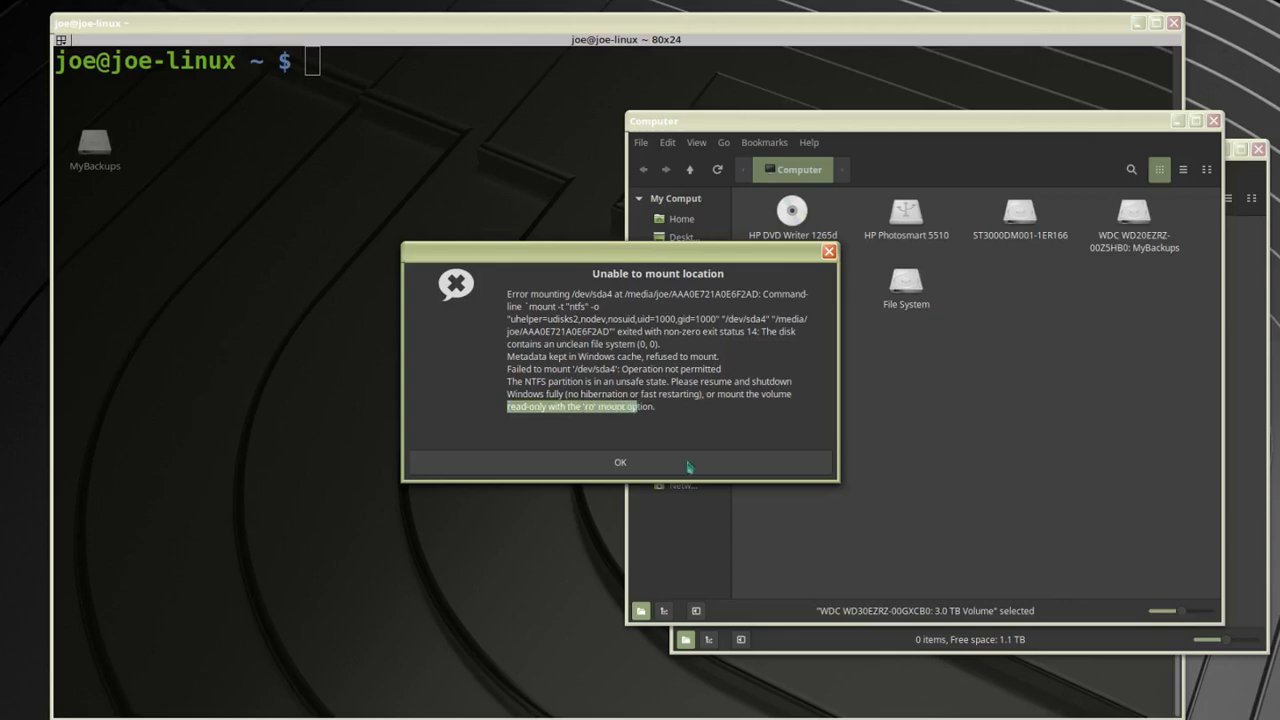
click(620, 462)
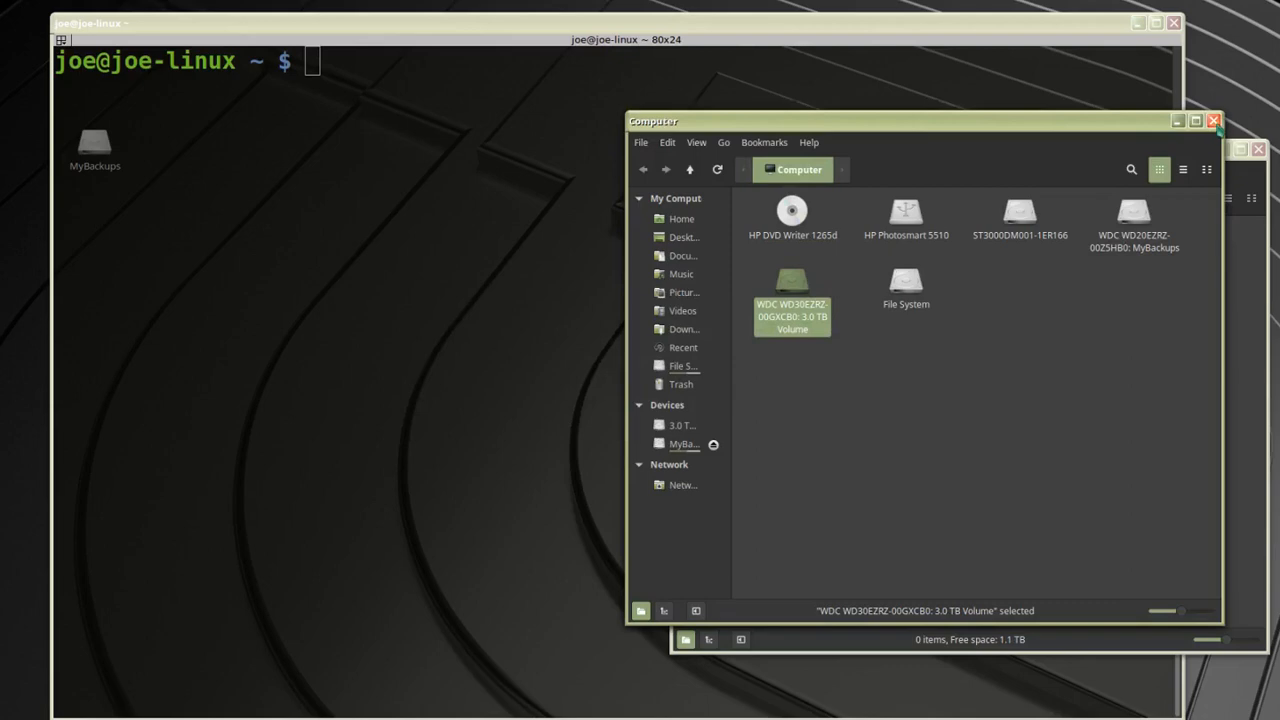
double_click(792, 280)
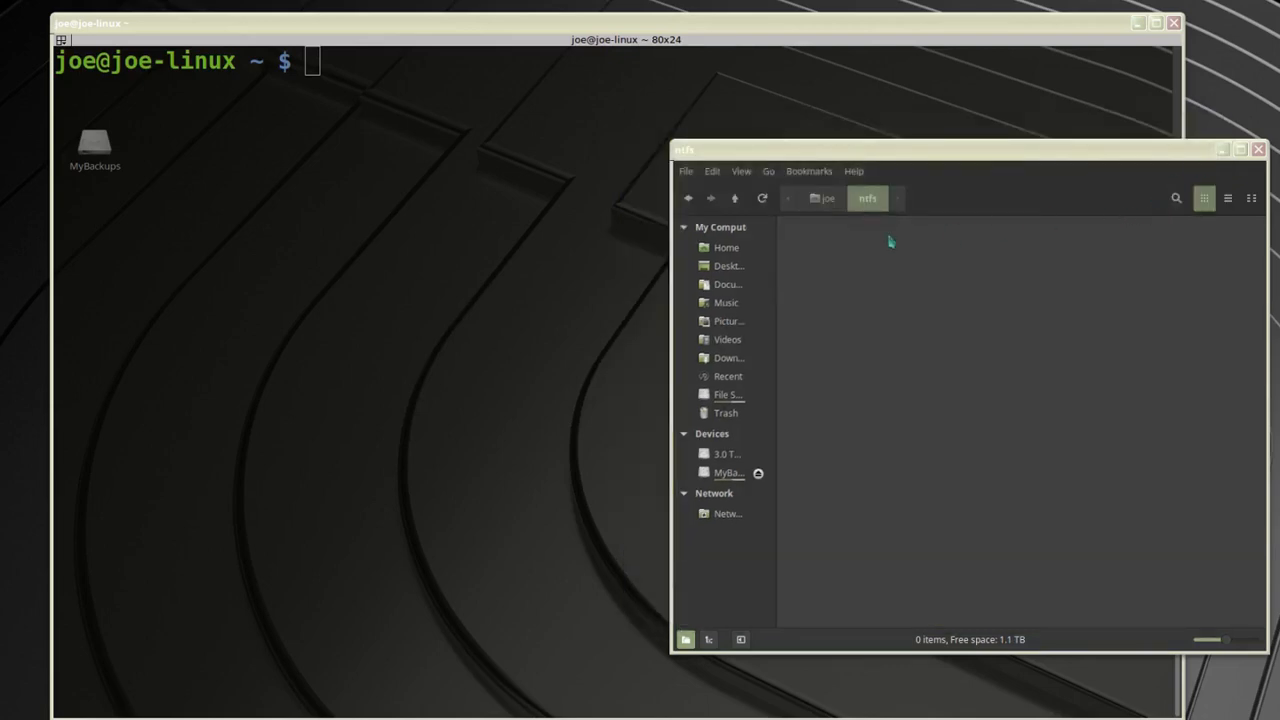
mouse_move(856, 231)
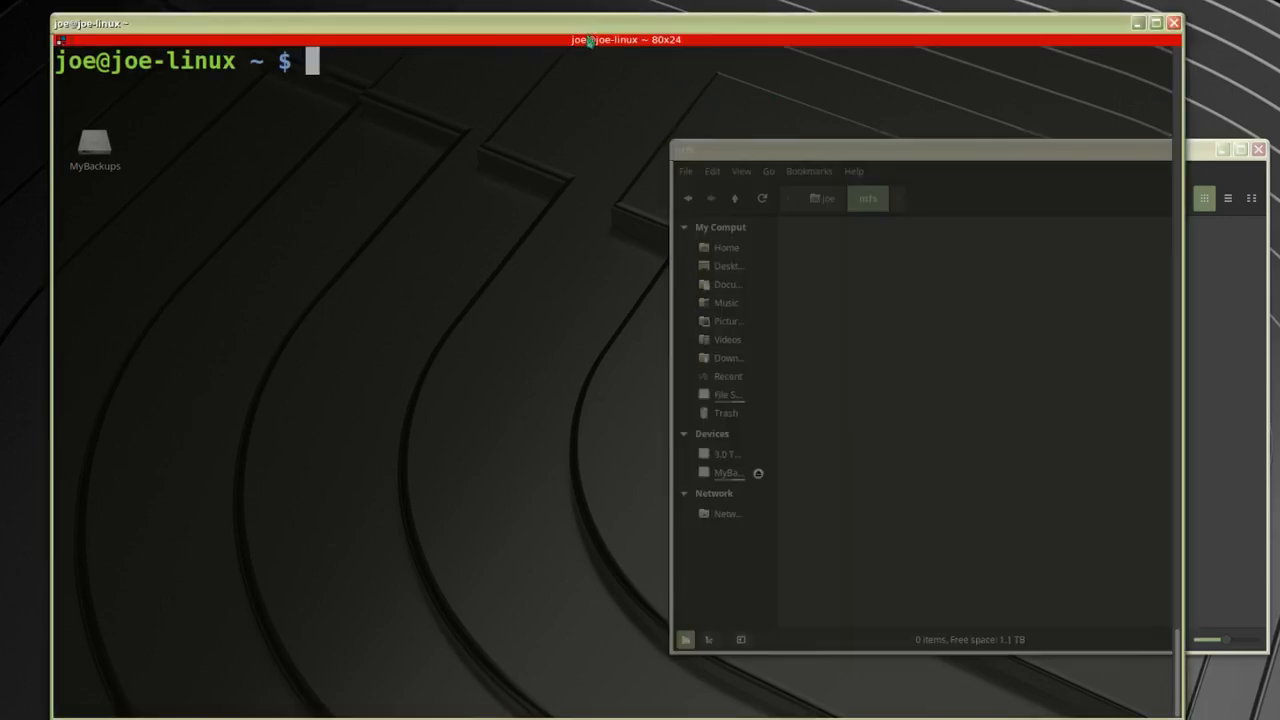
mouse_move(555, 146)
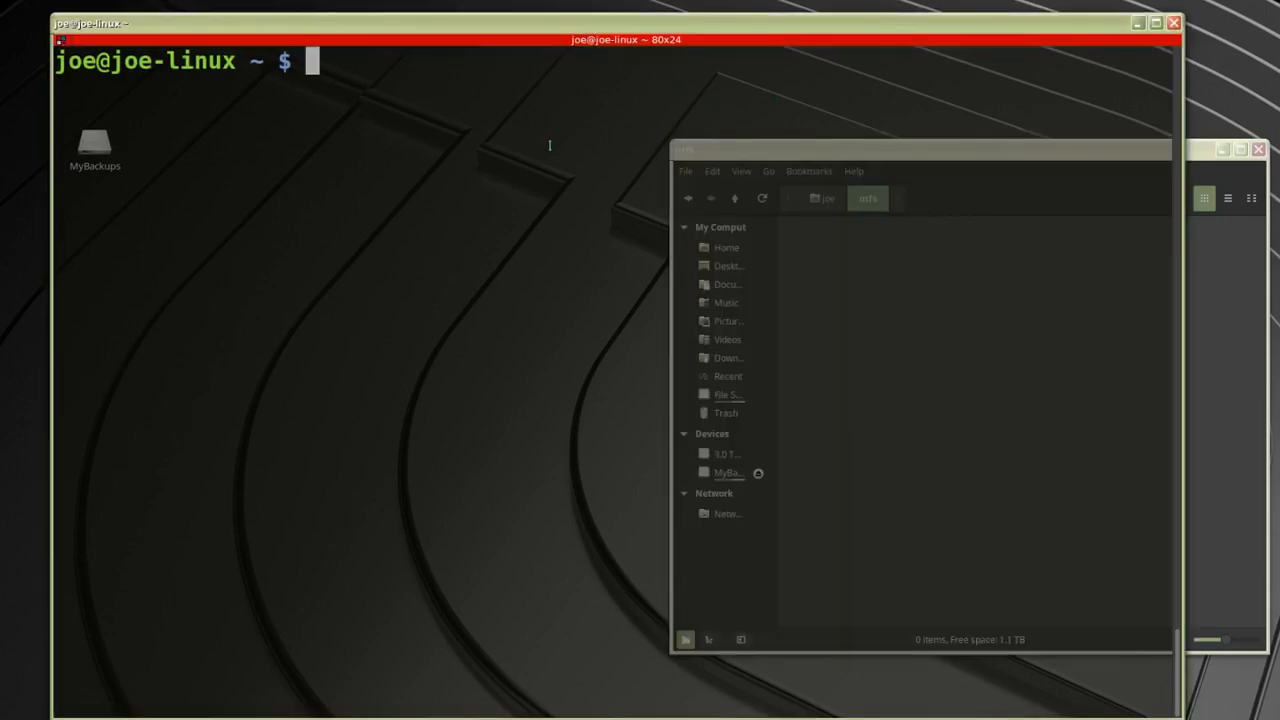
Run sudo fdisk -l, locate the 2.7T /dev/sda4 partition, then clear the screen.
text(sudo)
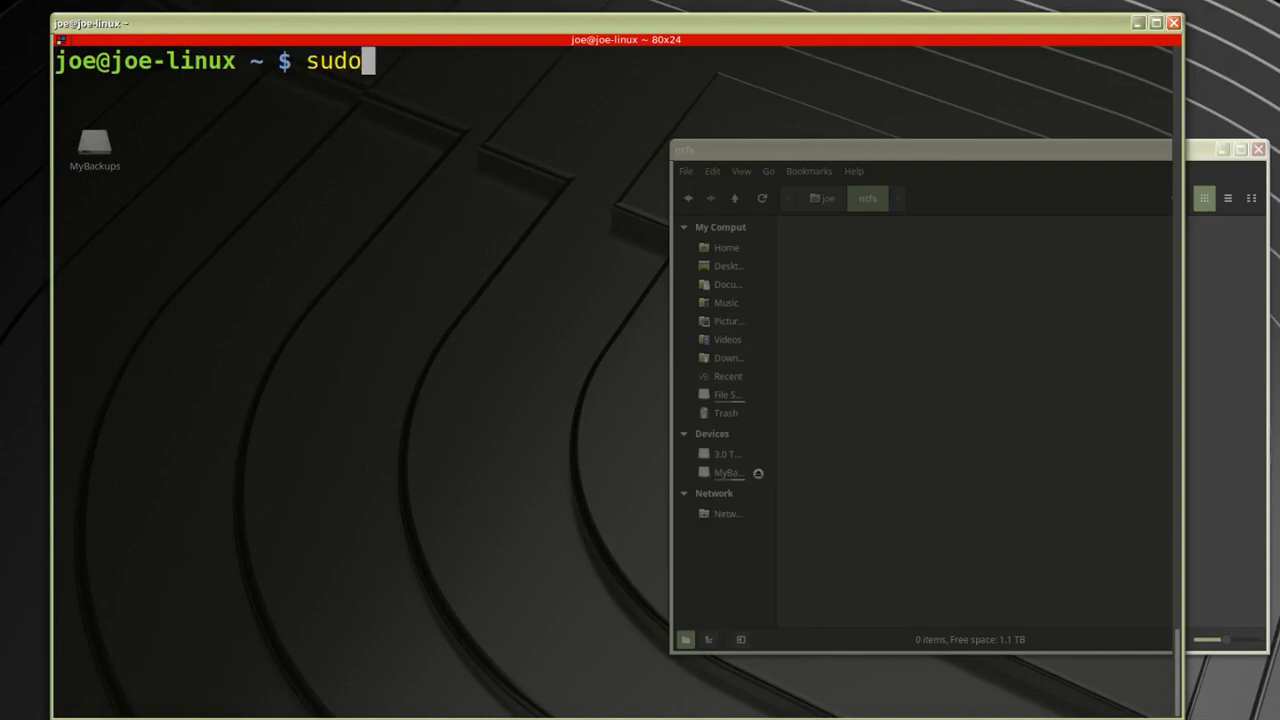
text(fd)
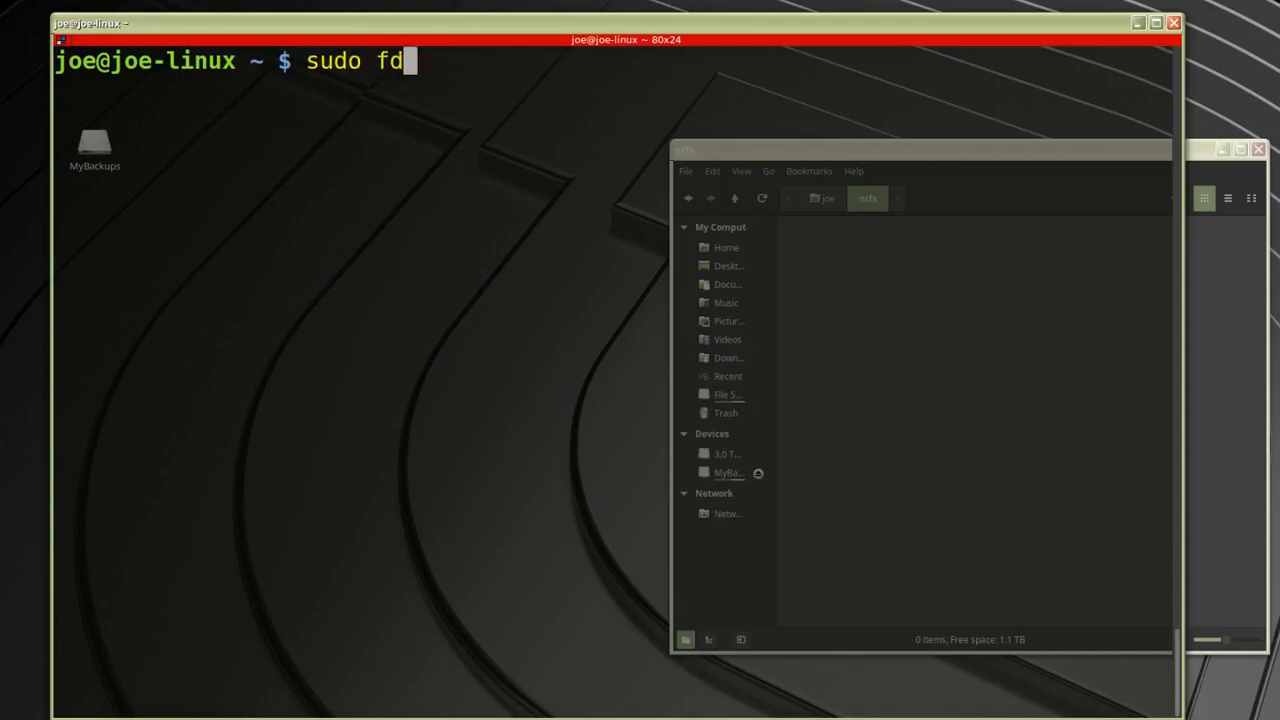
text(isk -l)
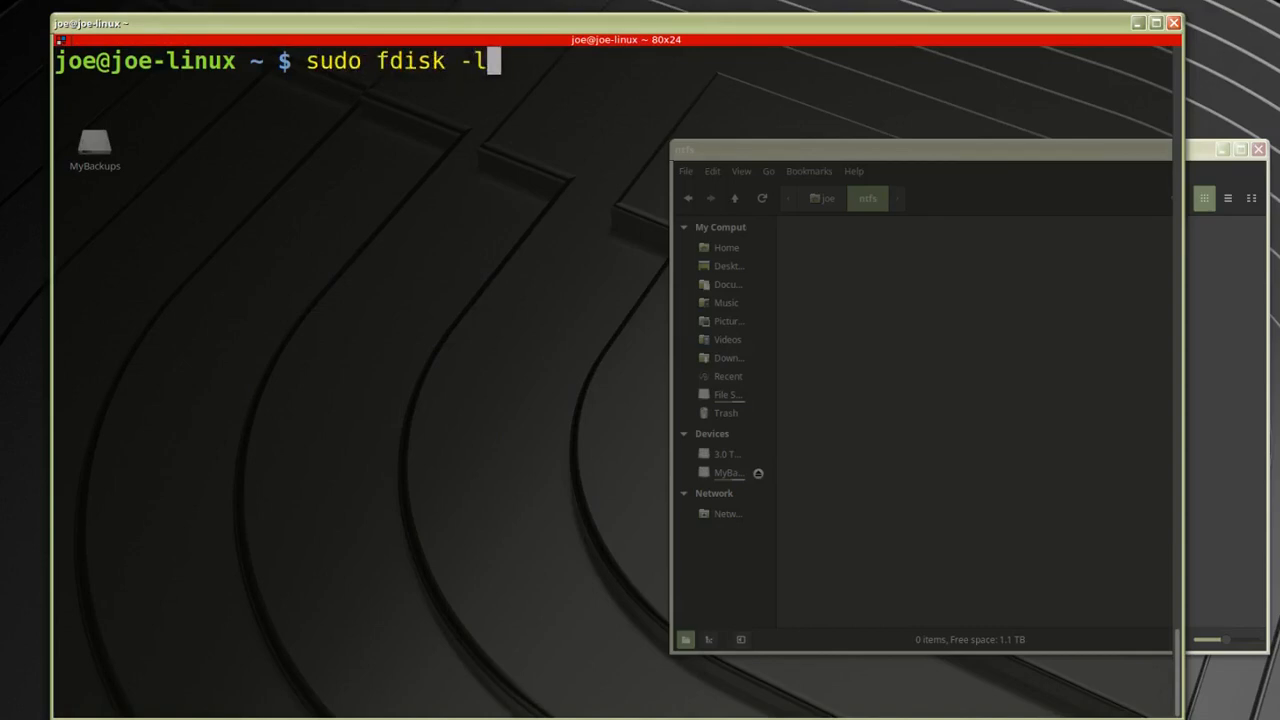
key(Return)
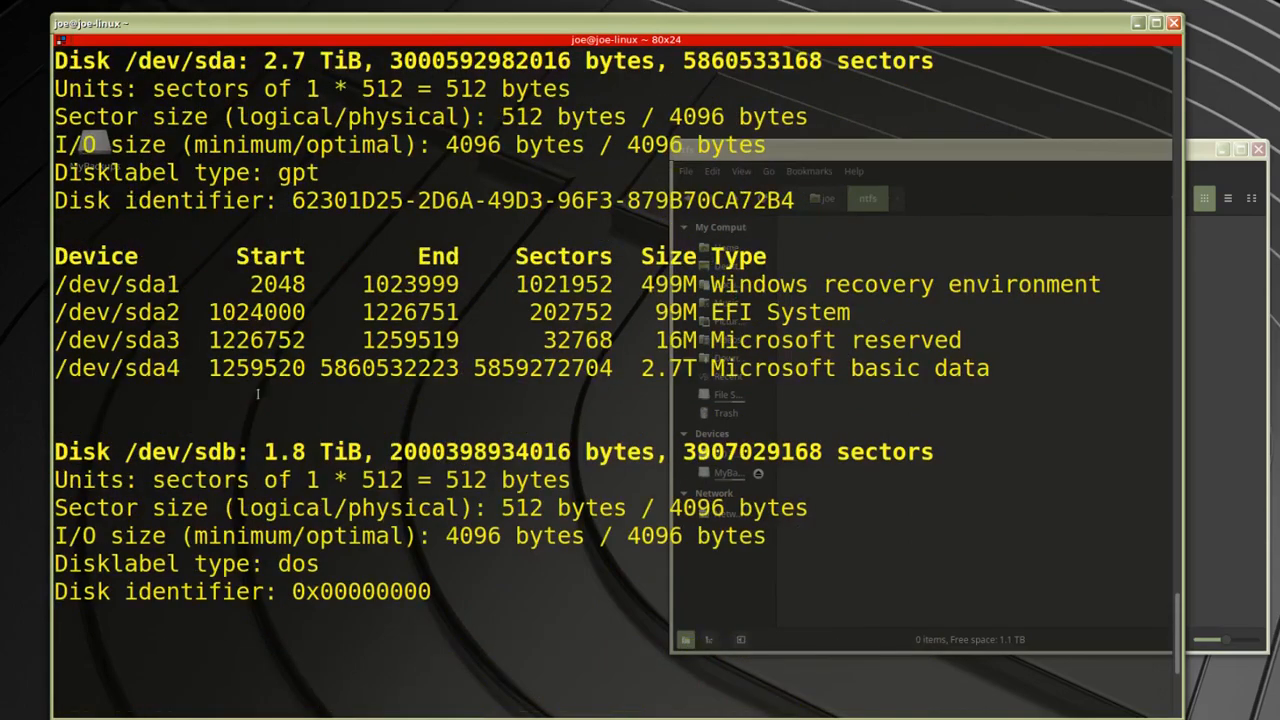
double_click(773, 368)
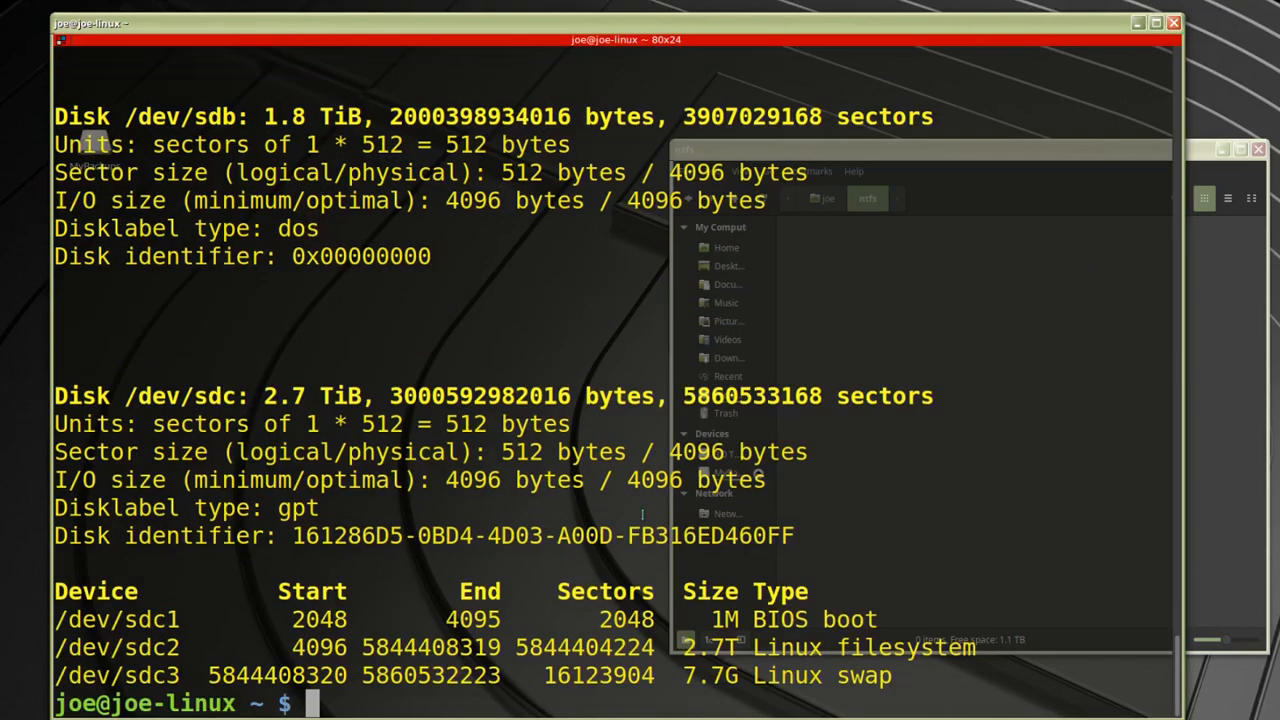
text(cl)
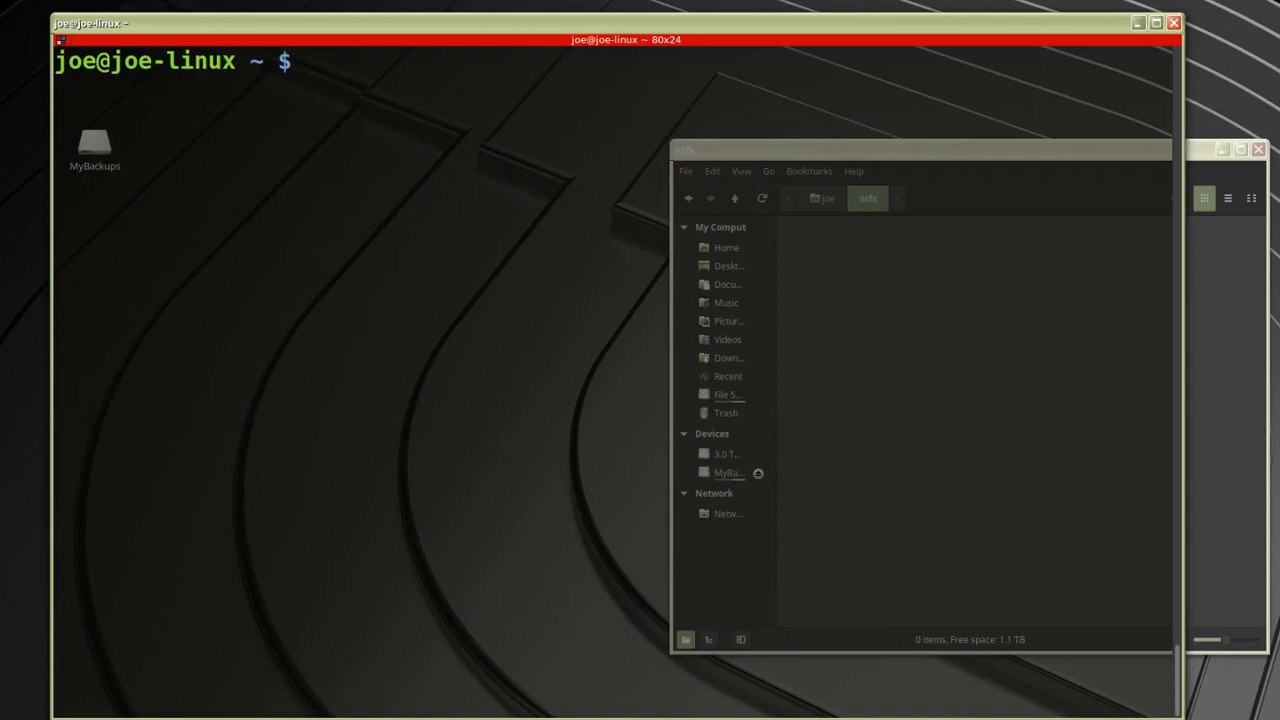
Run 'sudo mount -r -t ntfs /dev/sda4 /home/joe/ntfs' to mount the partition read-only.
text(sudo)
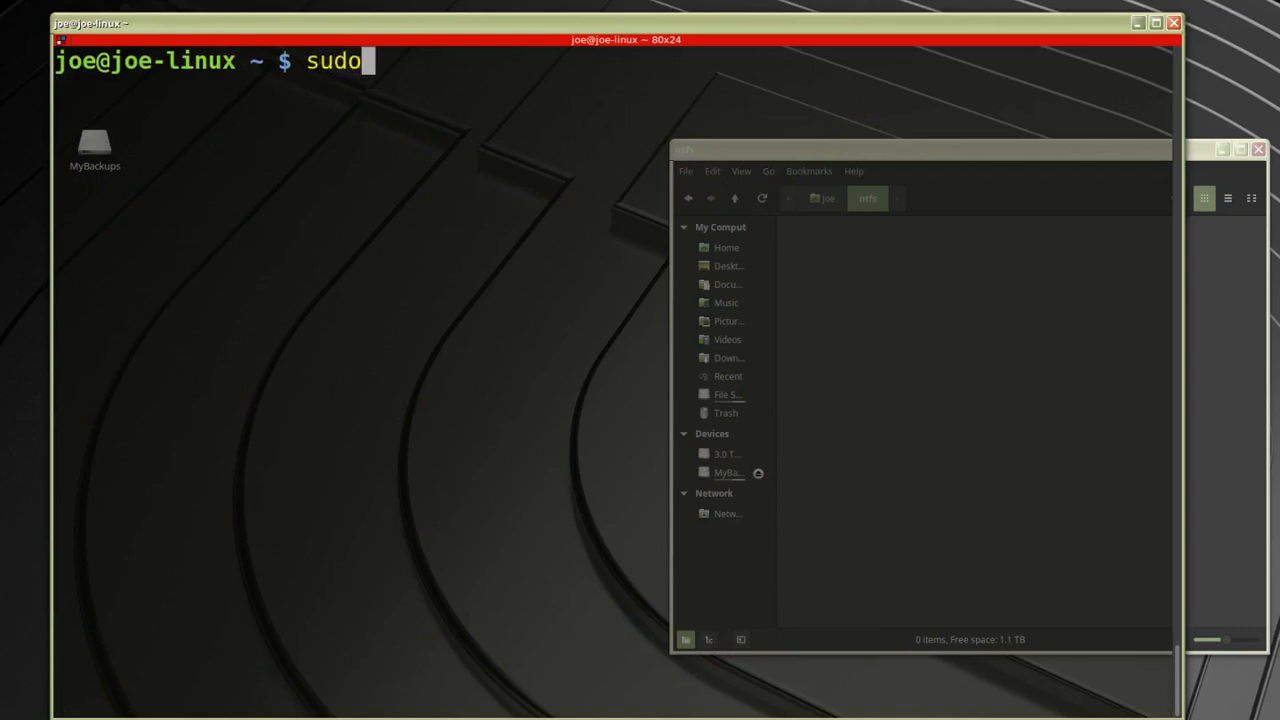
text(mou)
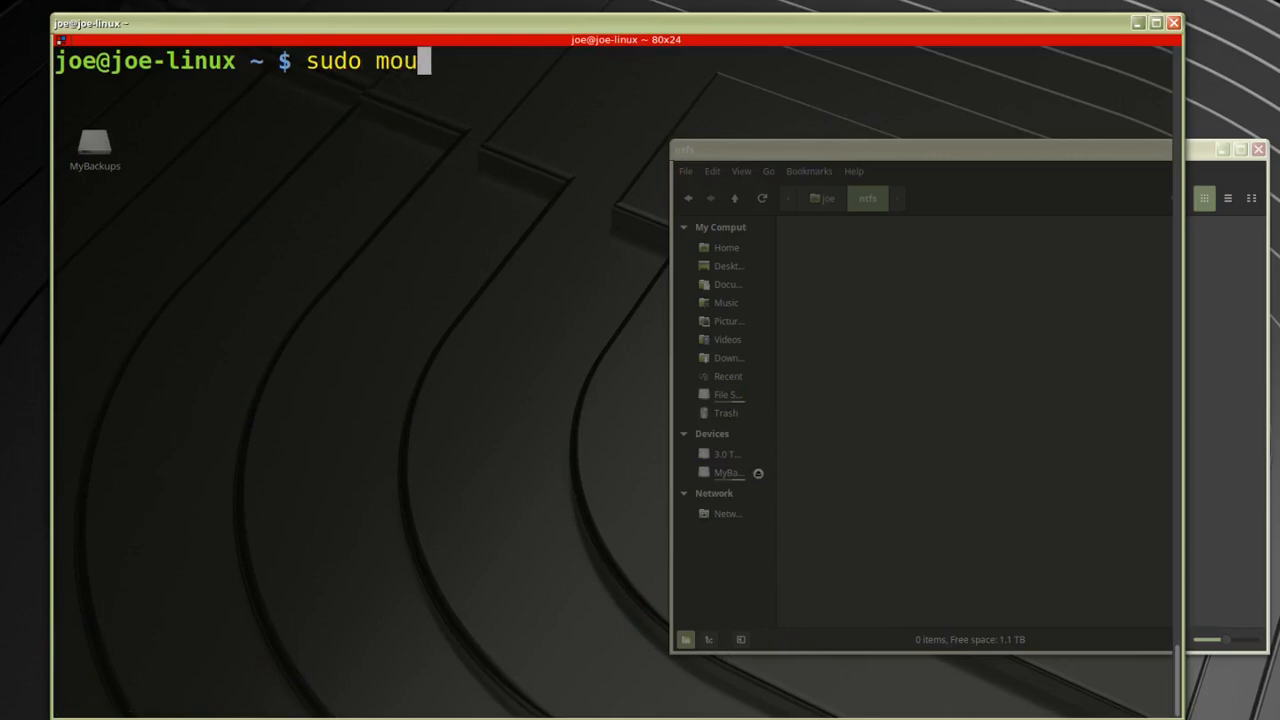
text(nt)
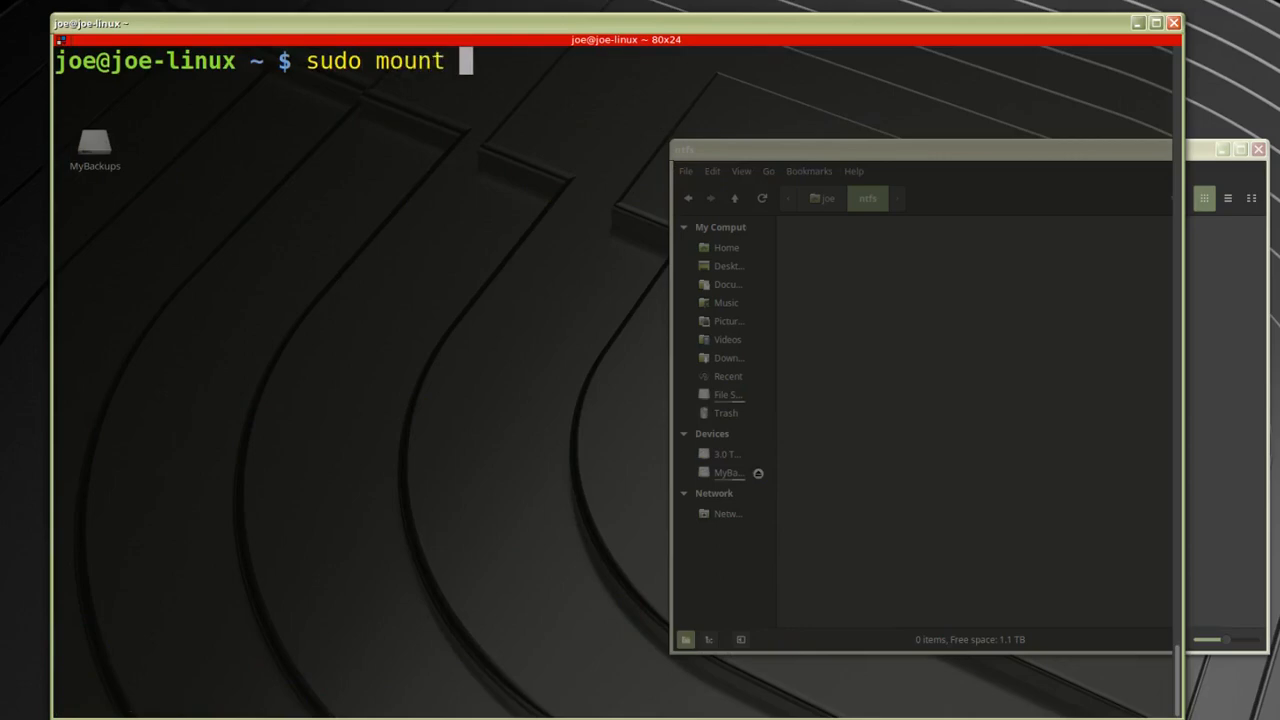
text(-r)
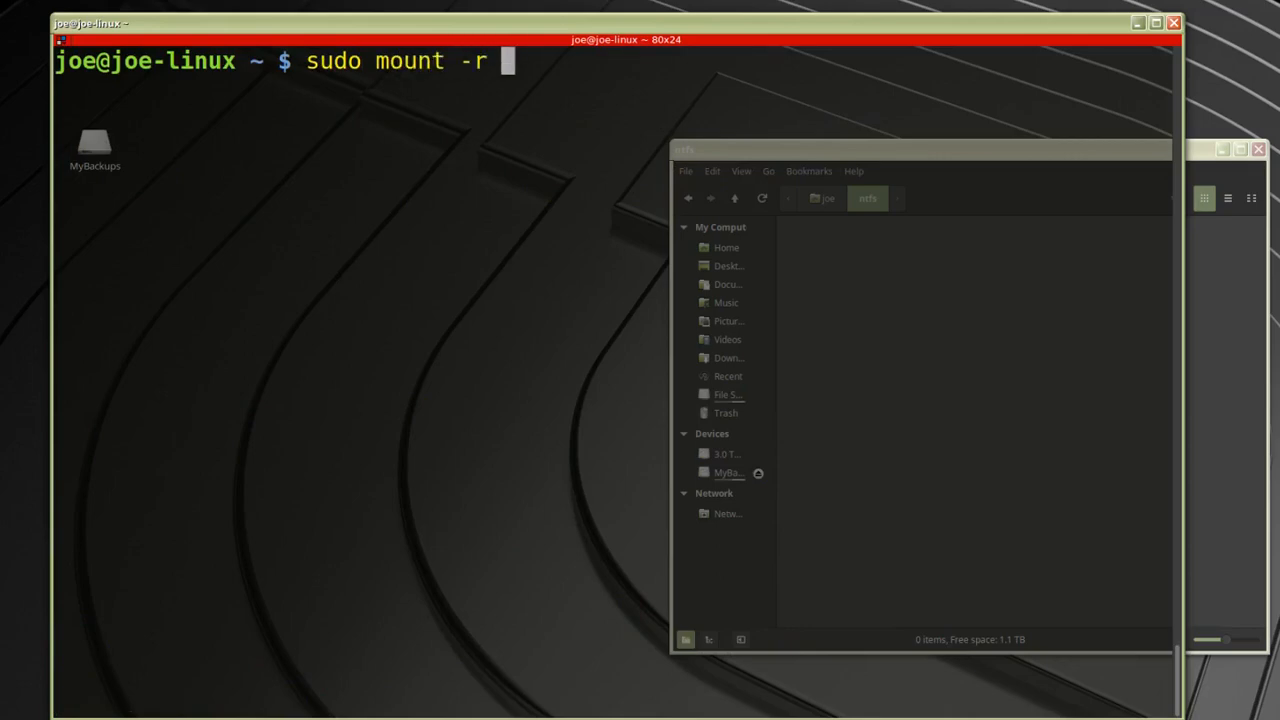
text(-t)
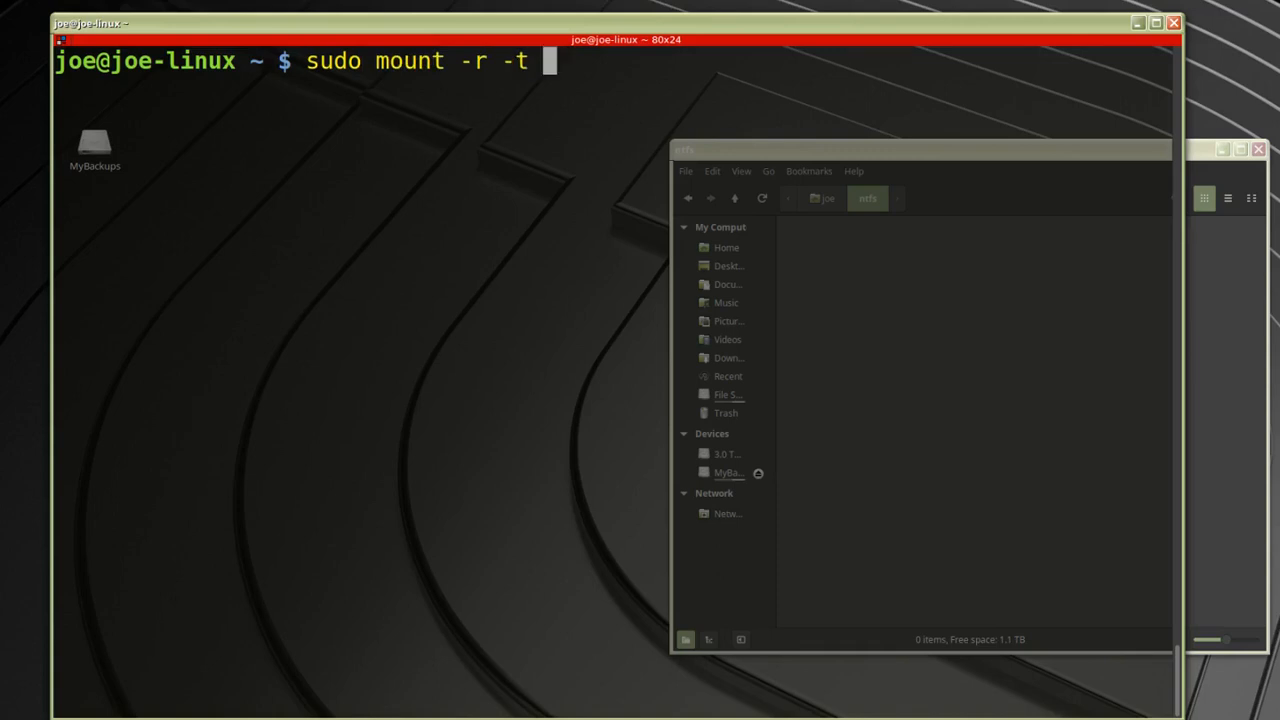
text(ntf)
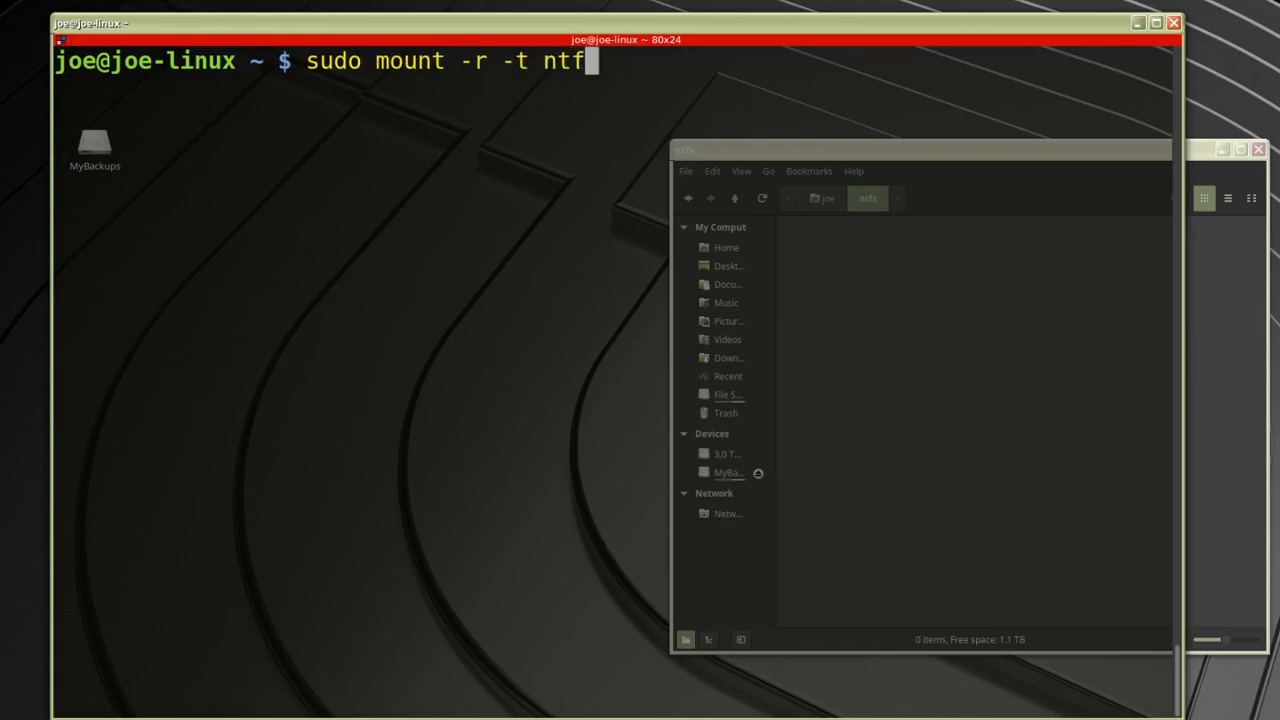
text(s)
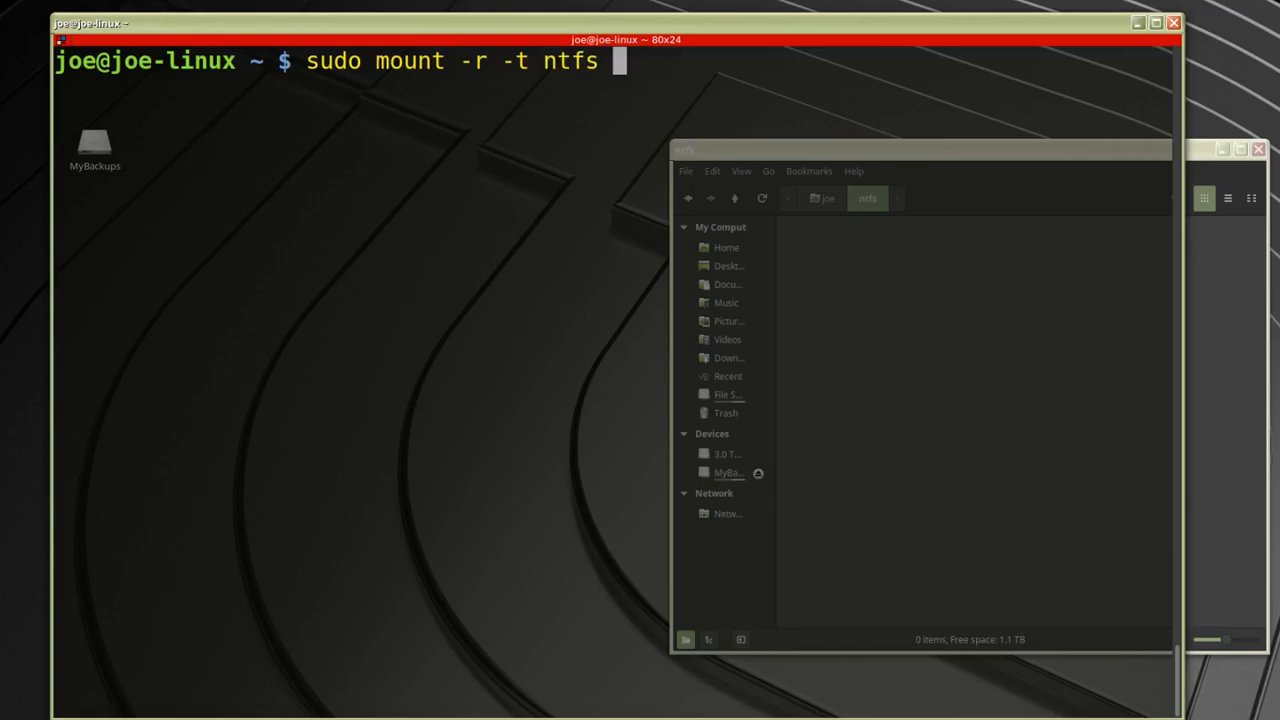
text(/dev)
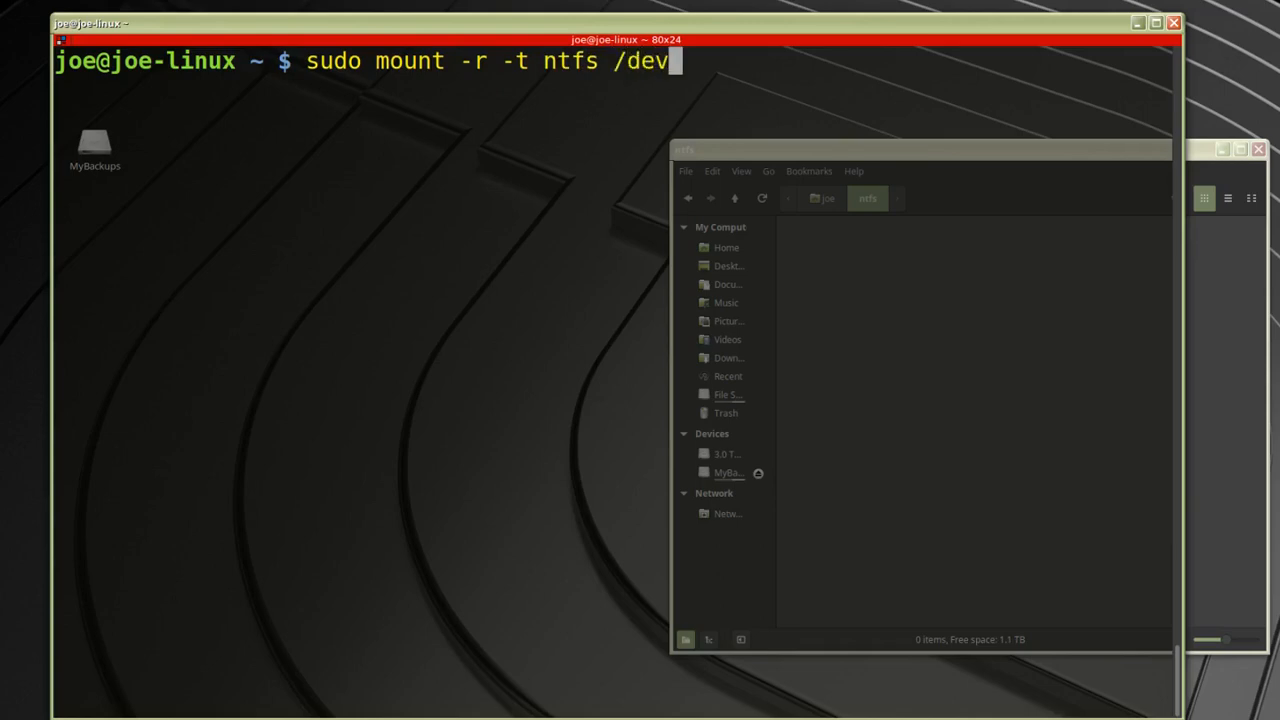
text(/sd)
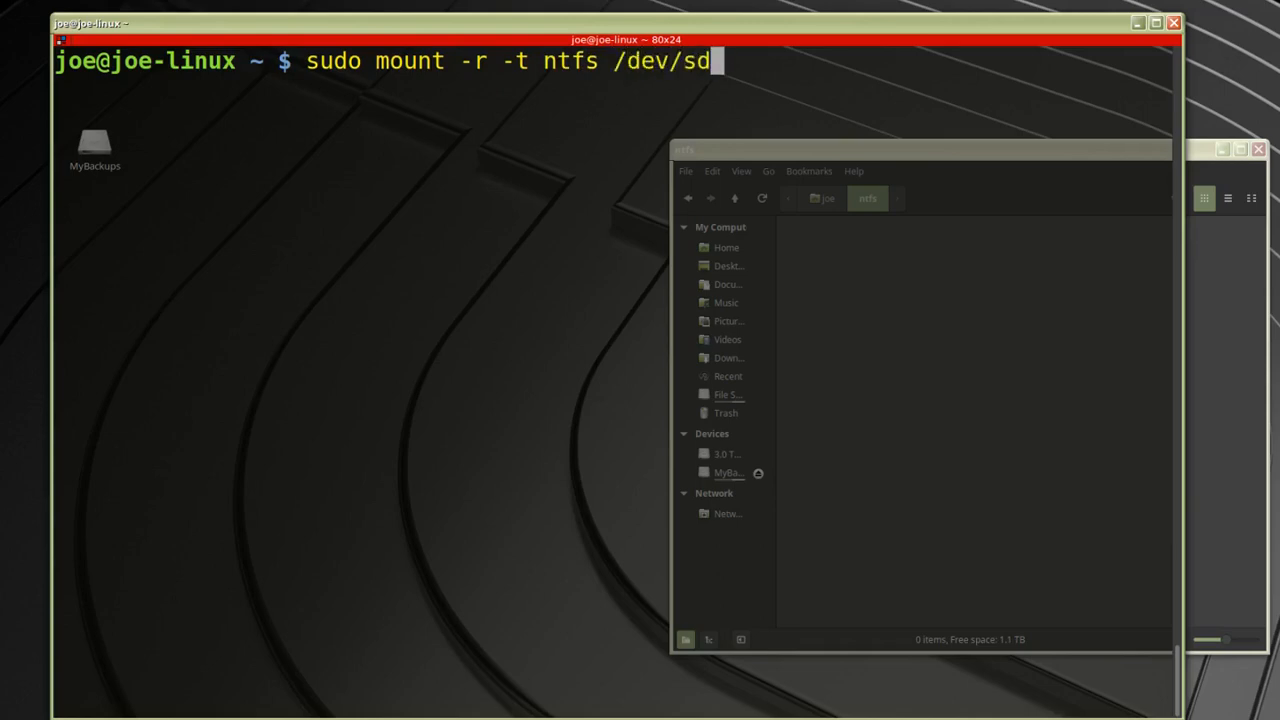
text(a4)
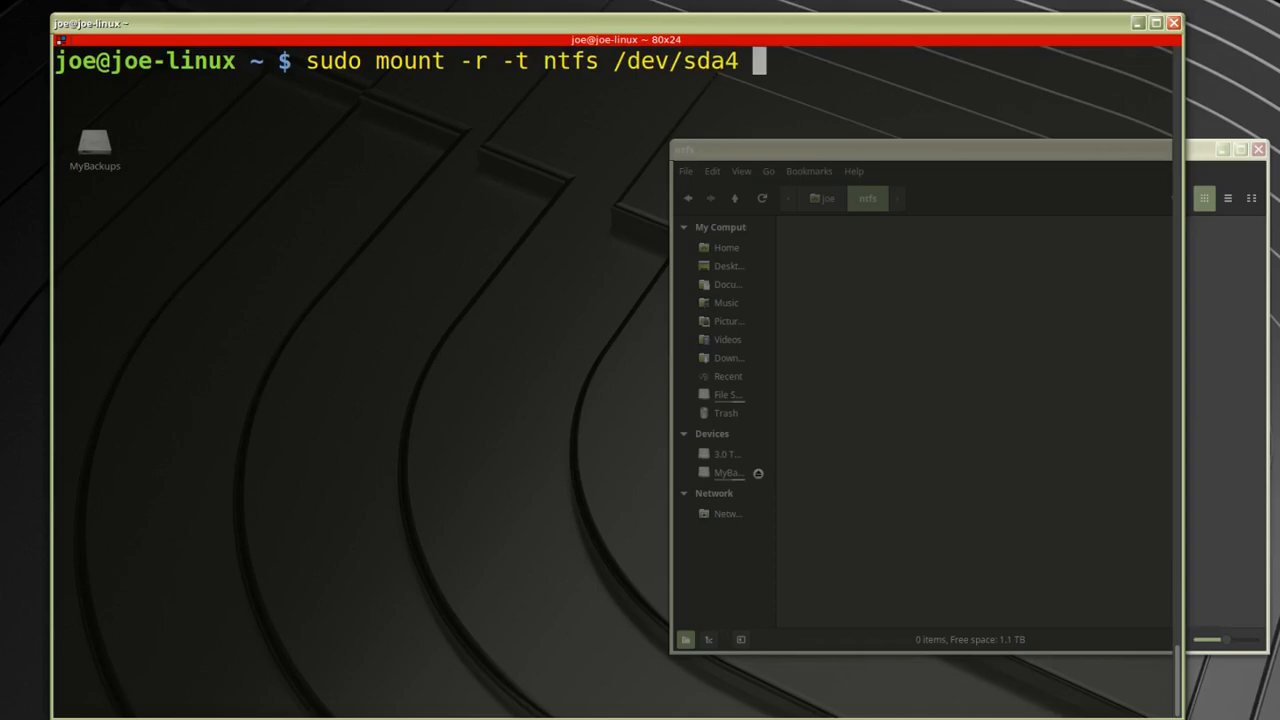
text(/)
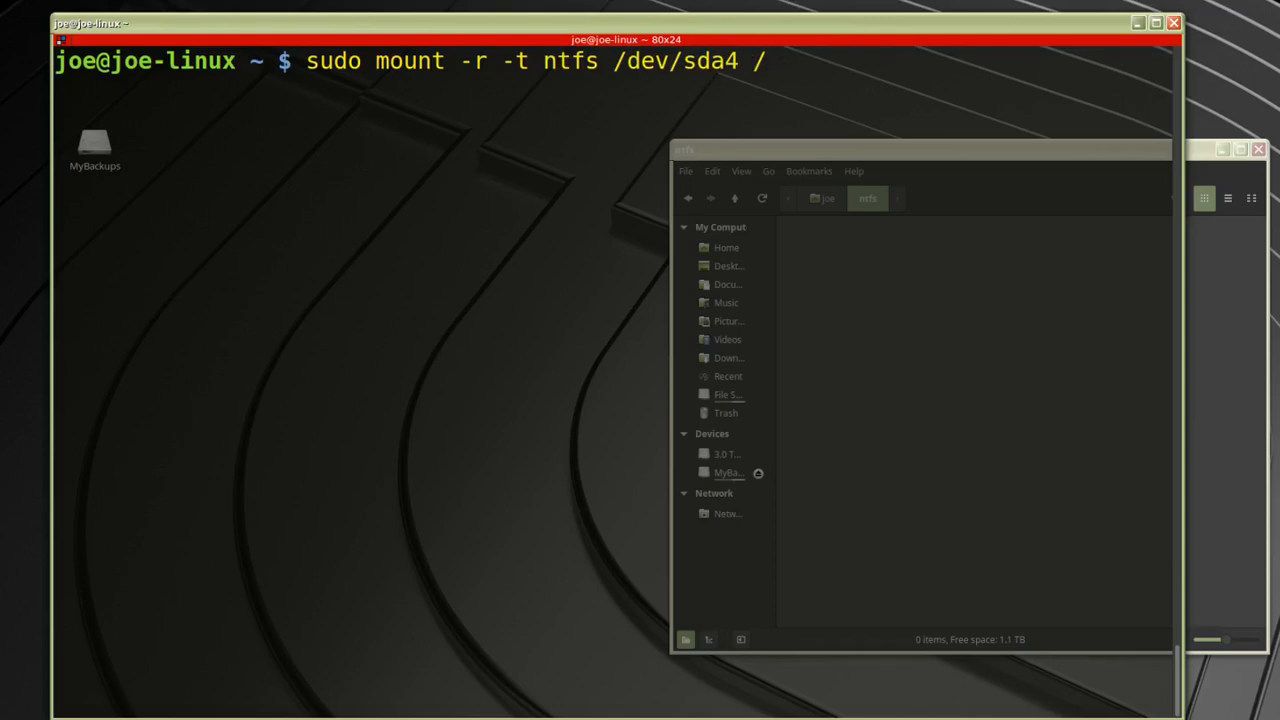
text(home/)
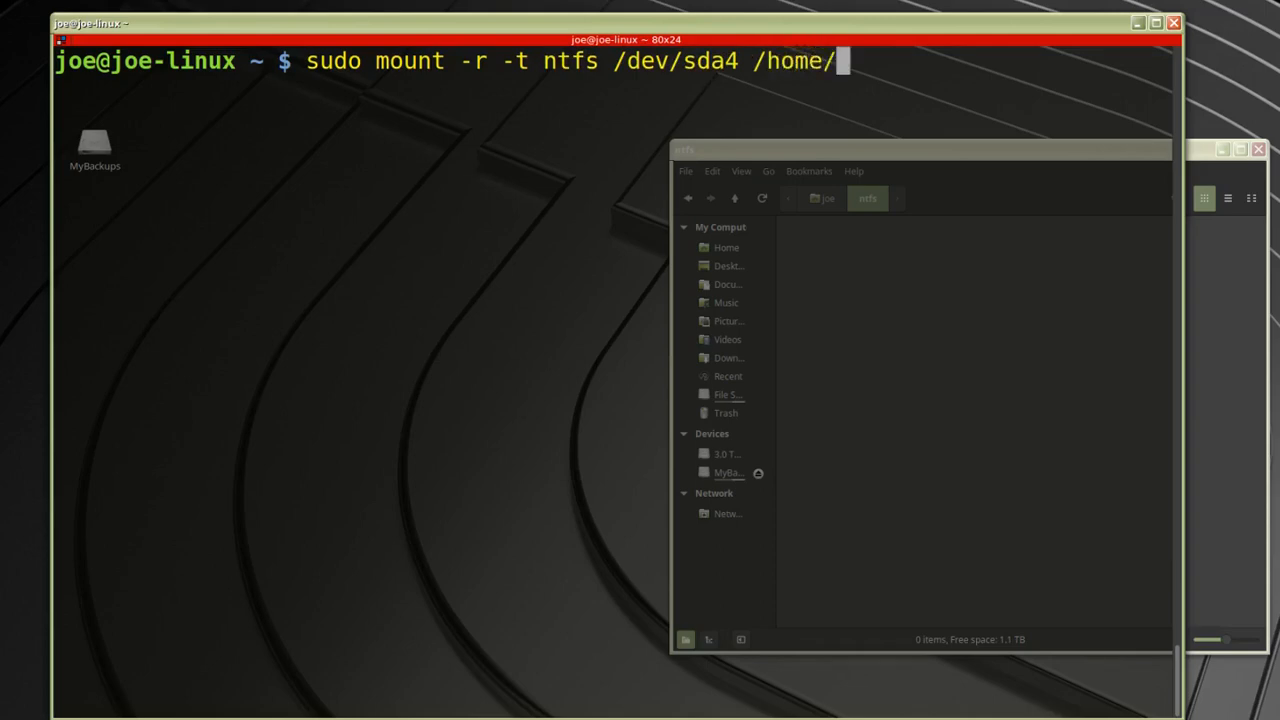
text(joe/)
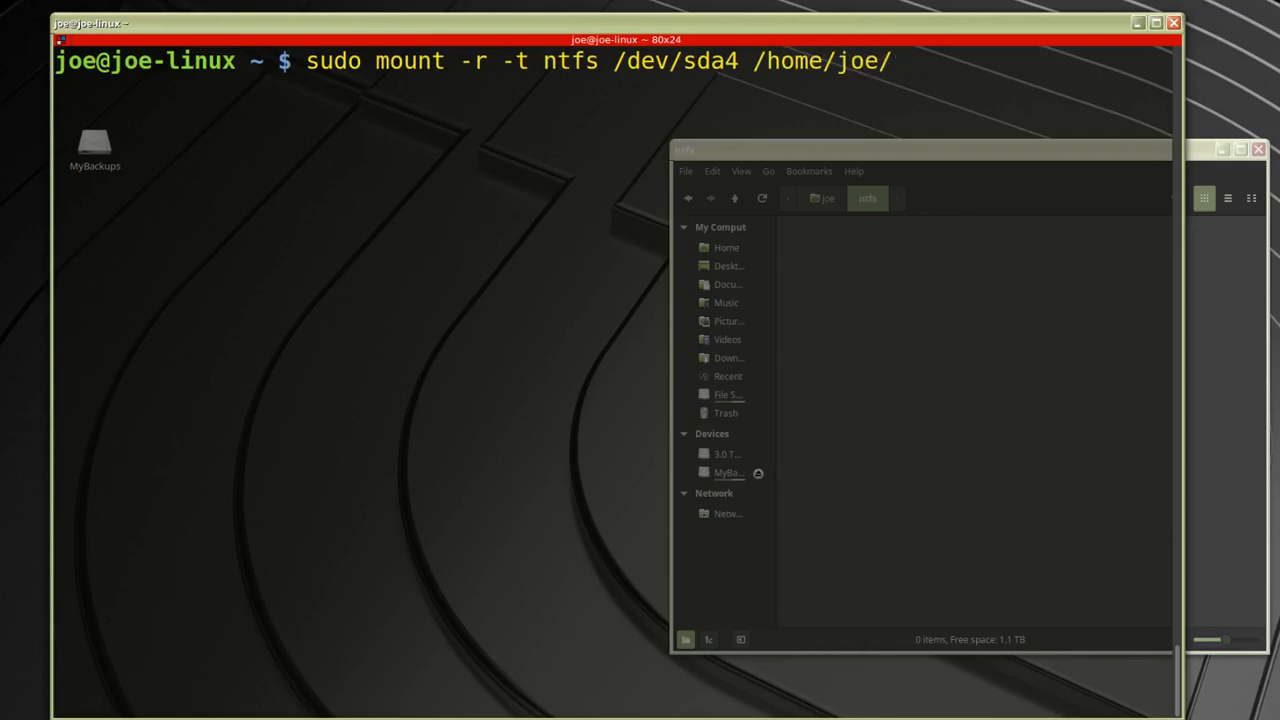
text(ntfs)
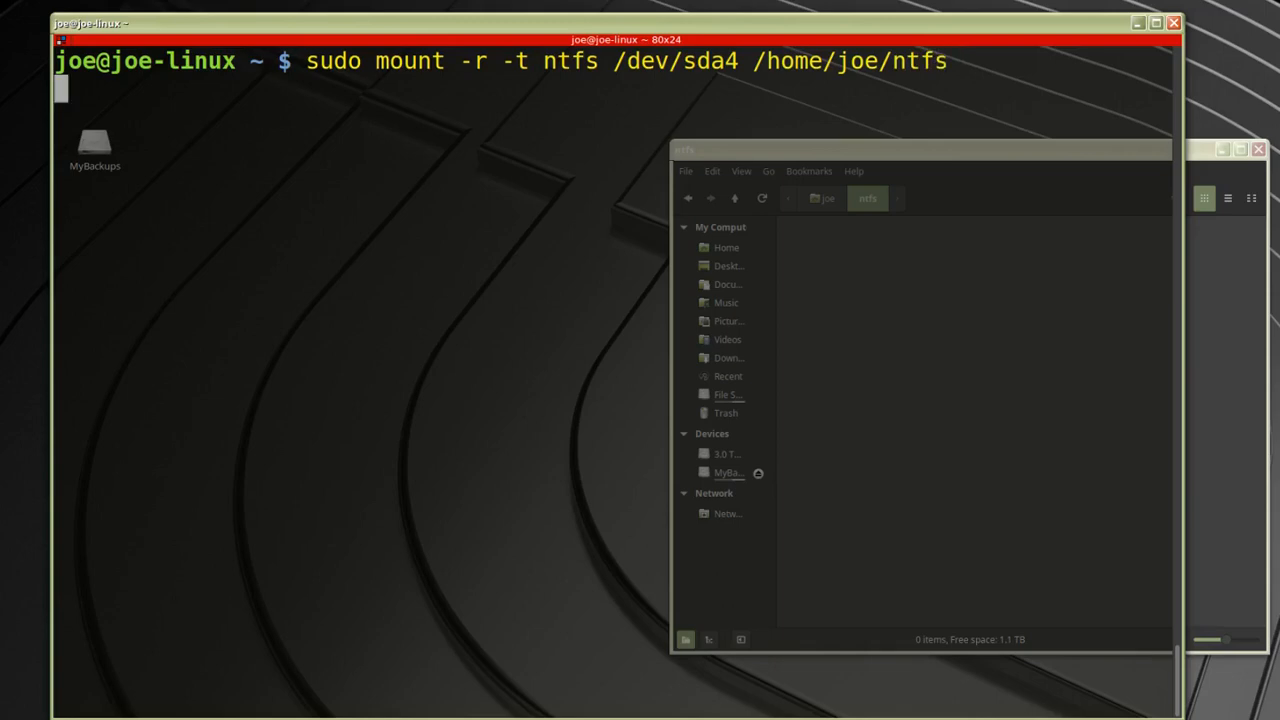
key(Return)
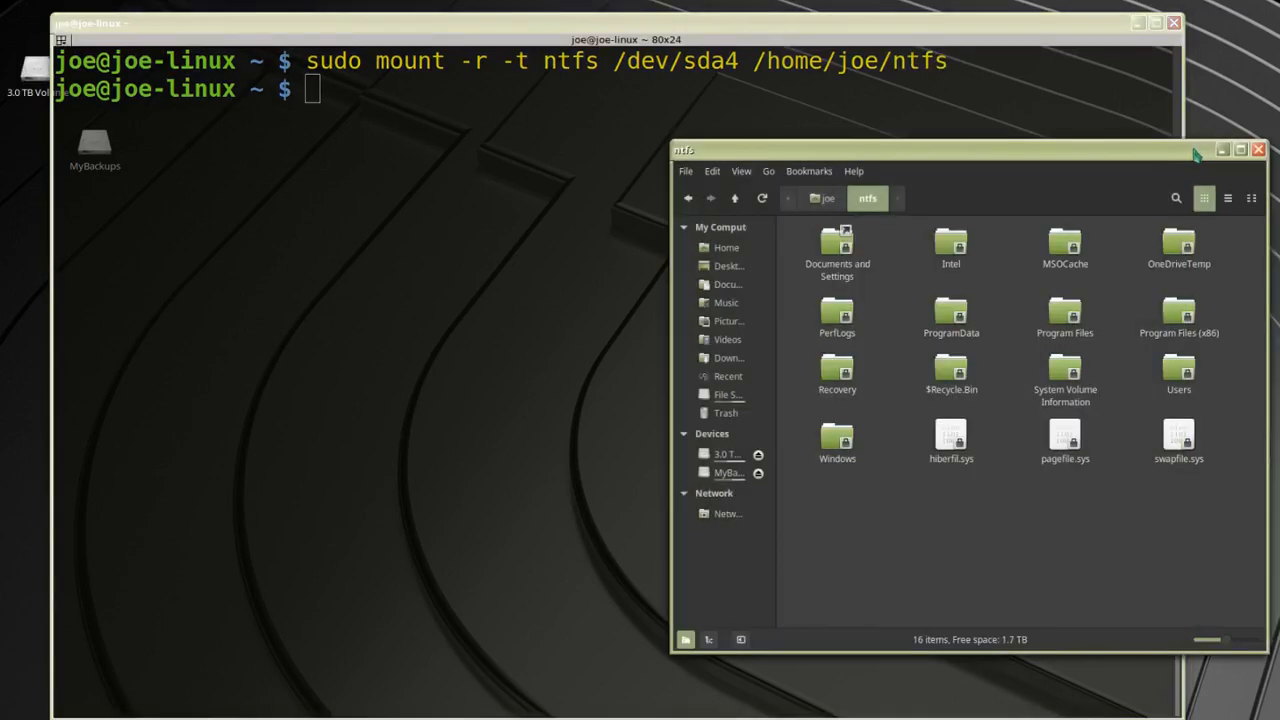
mouse_move(1150, 198)
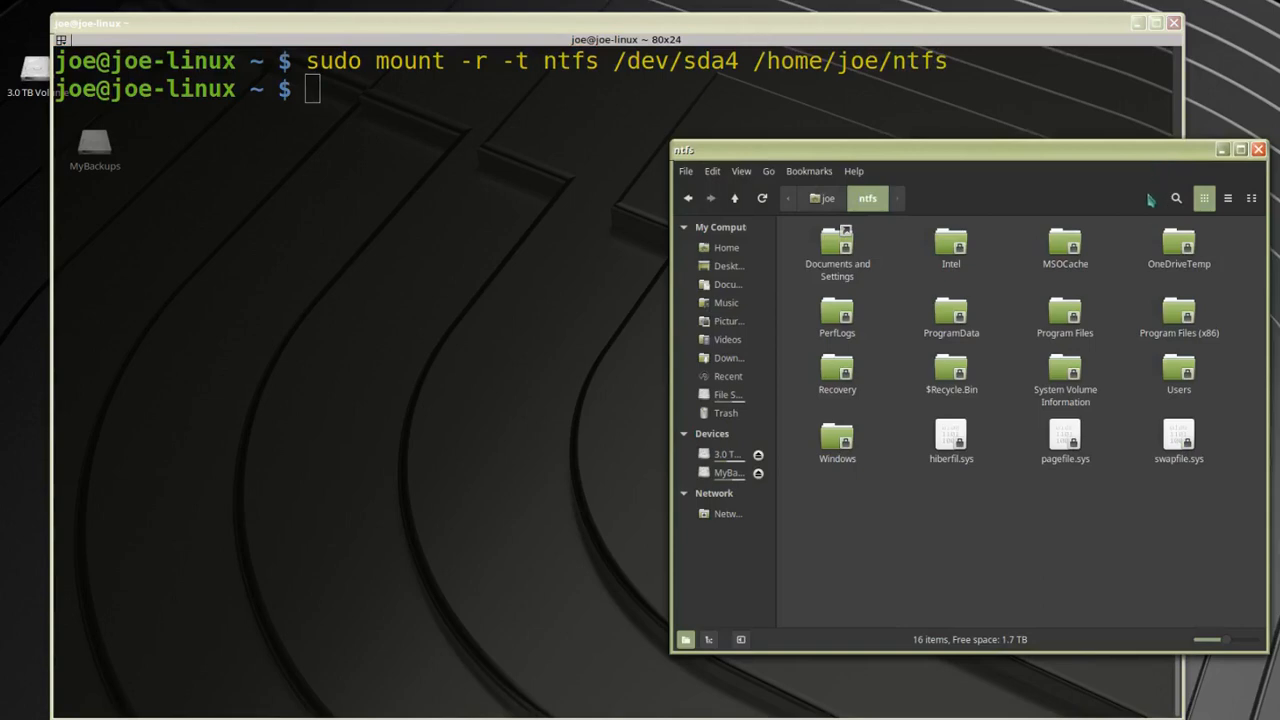
mouse_move(1176, 378)
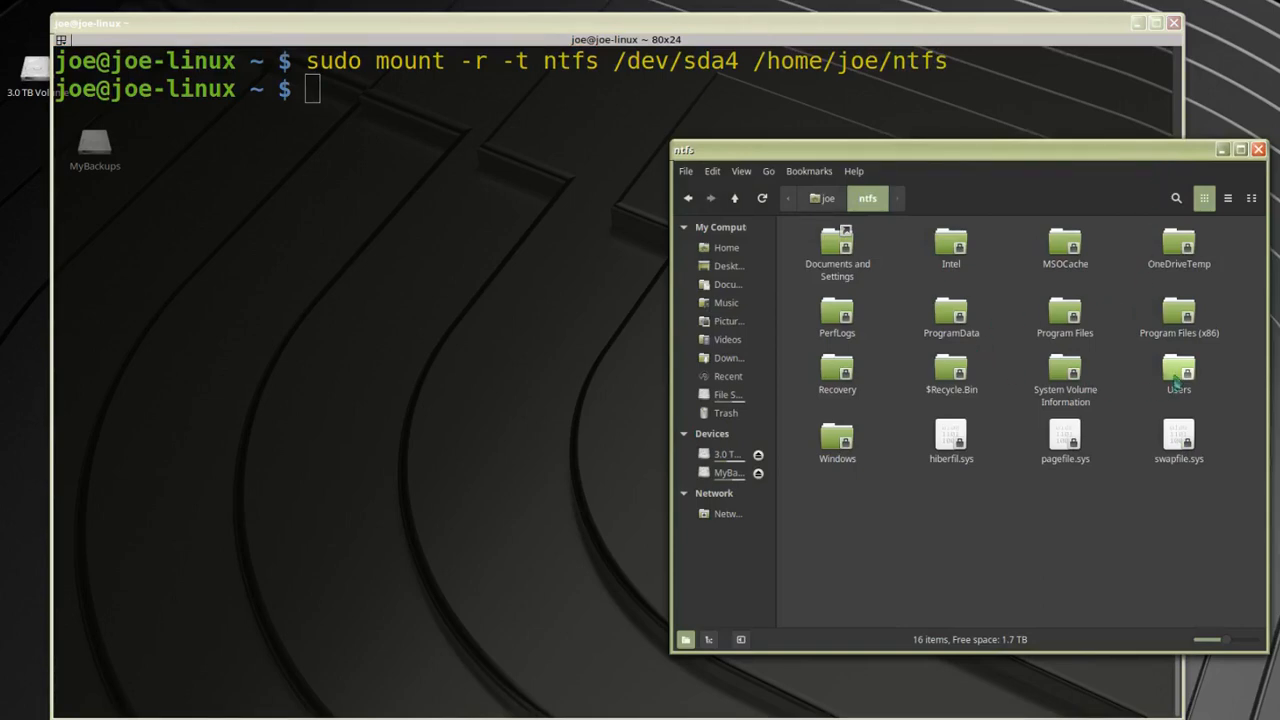
Browse the mounted partition's Users folder, then close the Nemo window.
double_click(1177, 368)
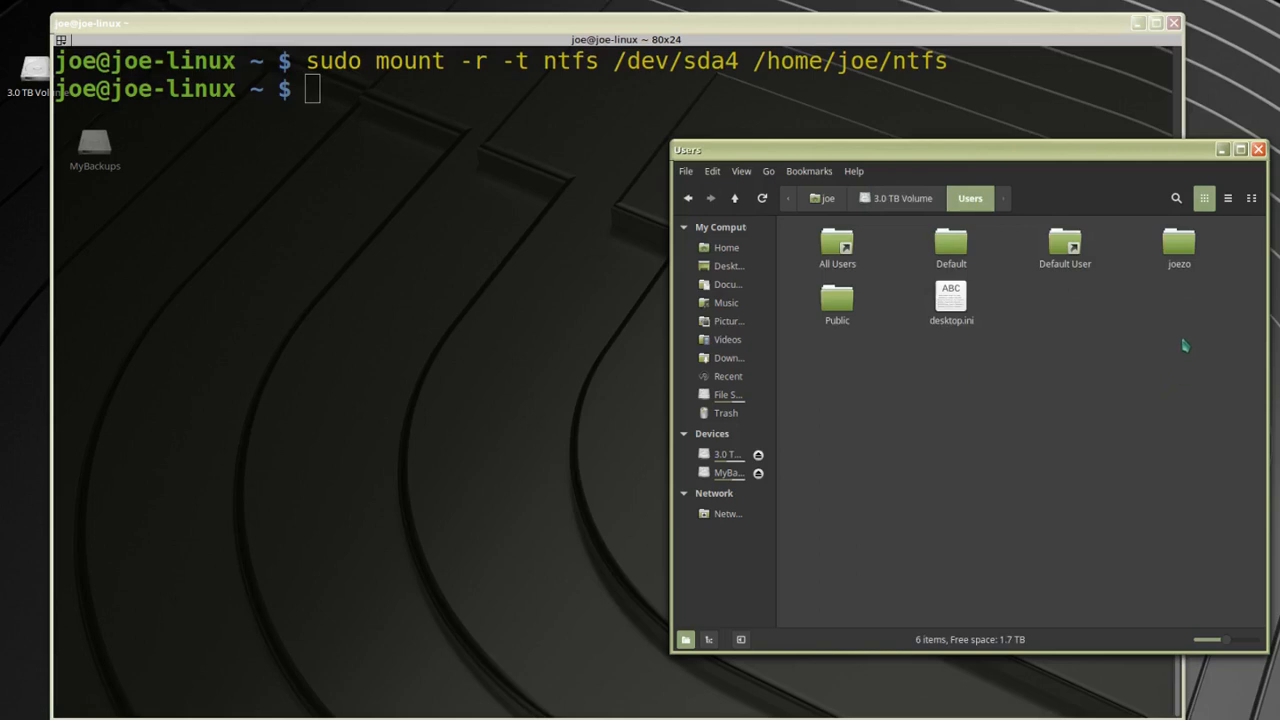
mouse_move(1177, 362)
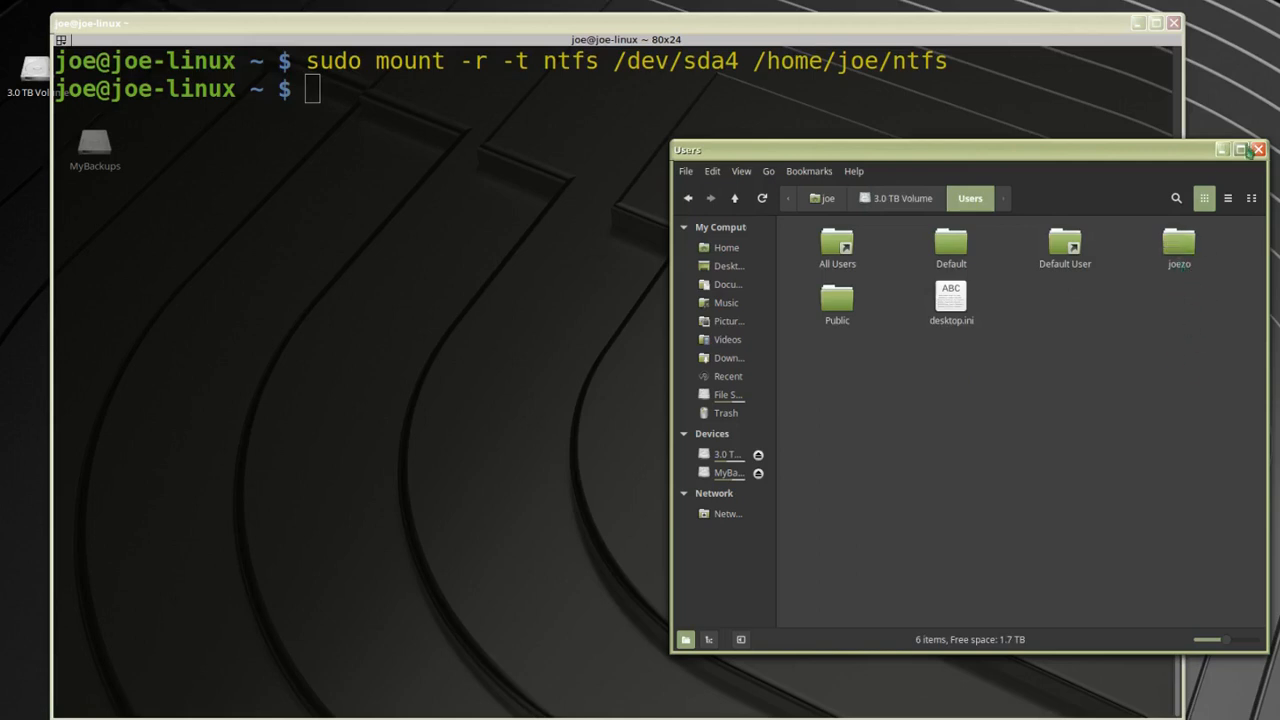
click(1257, 150)
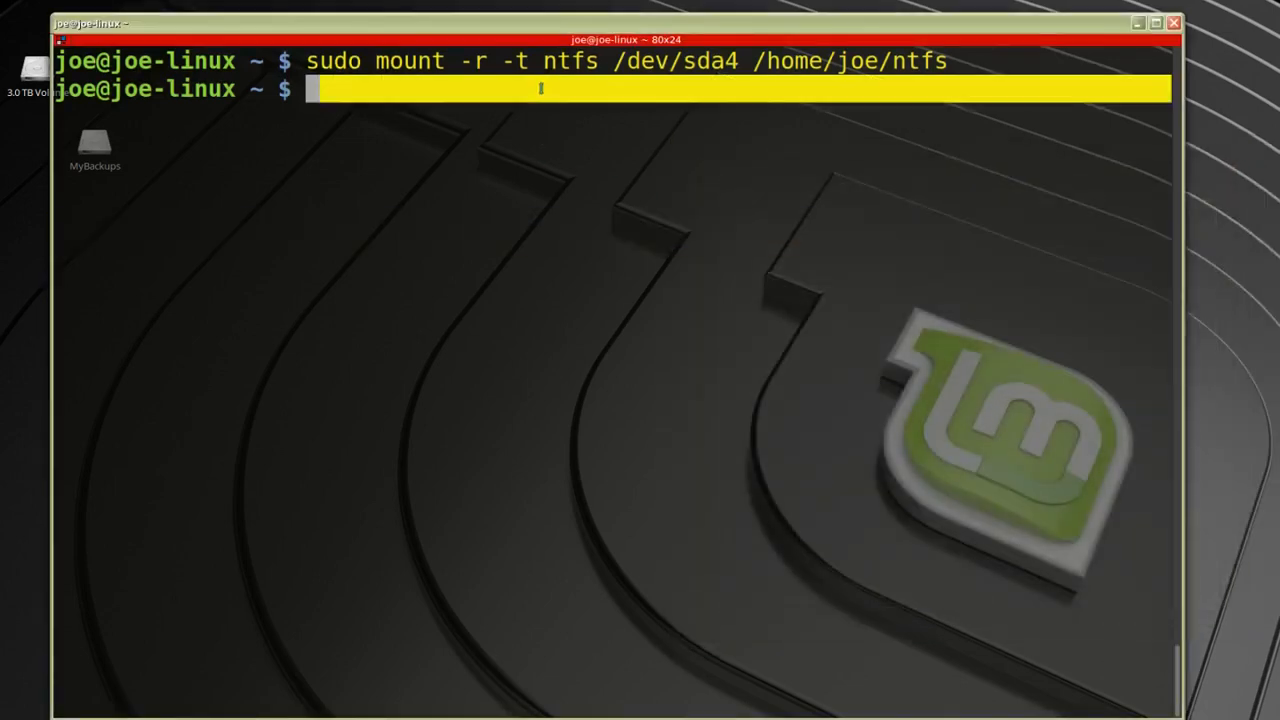
mouse_move(515, 255)
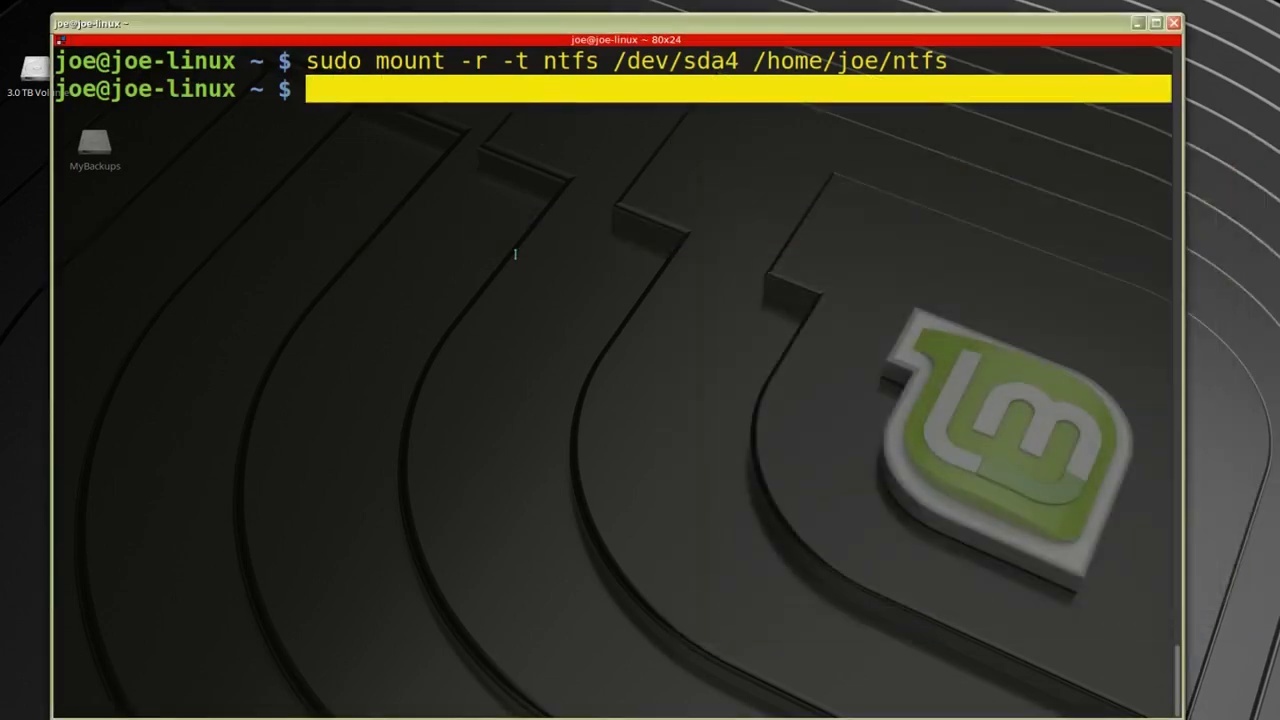
Run 'sudo umount /dev/sda4' to unmount the 3.0 TB volume.
text(sudo)
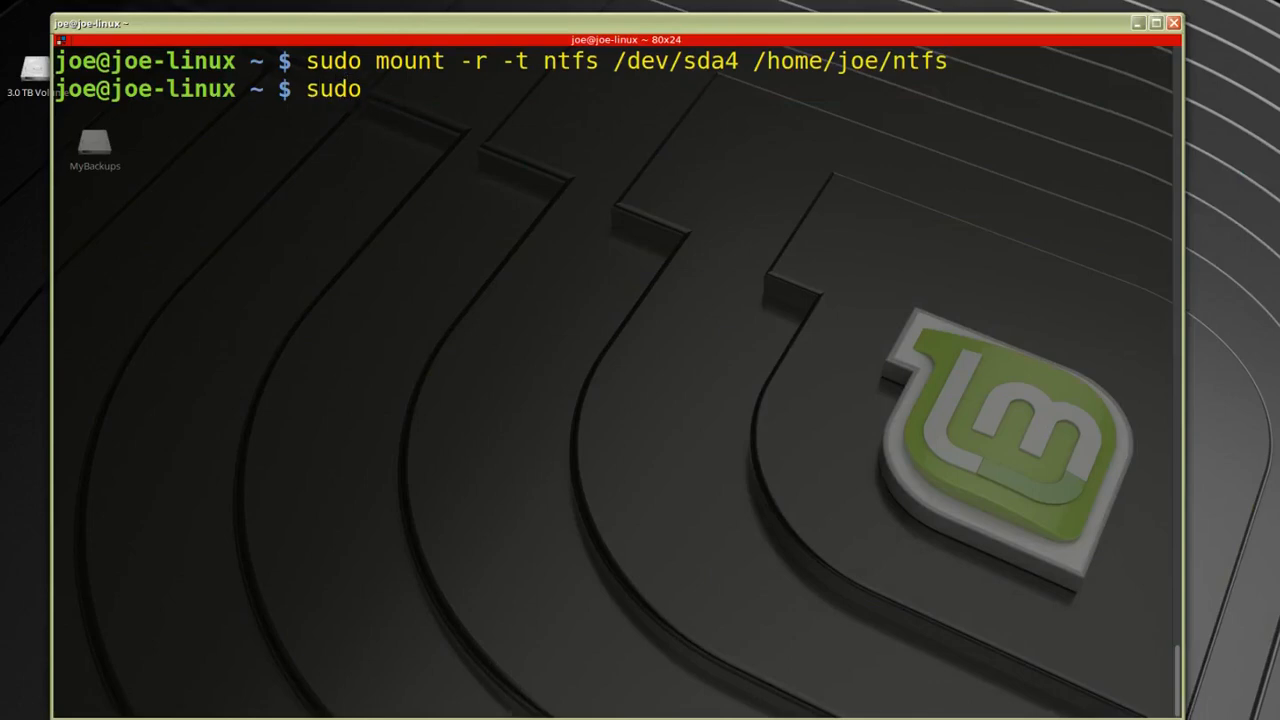
text(umou)
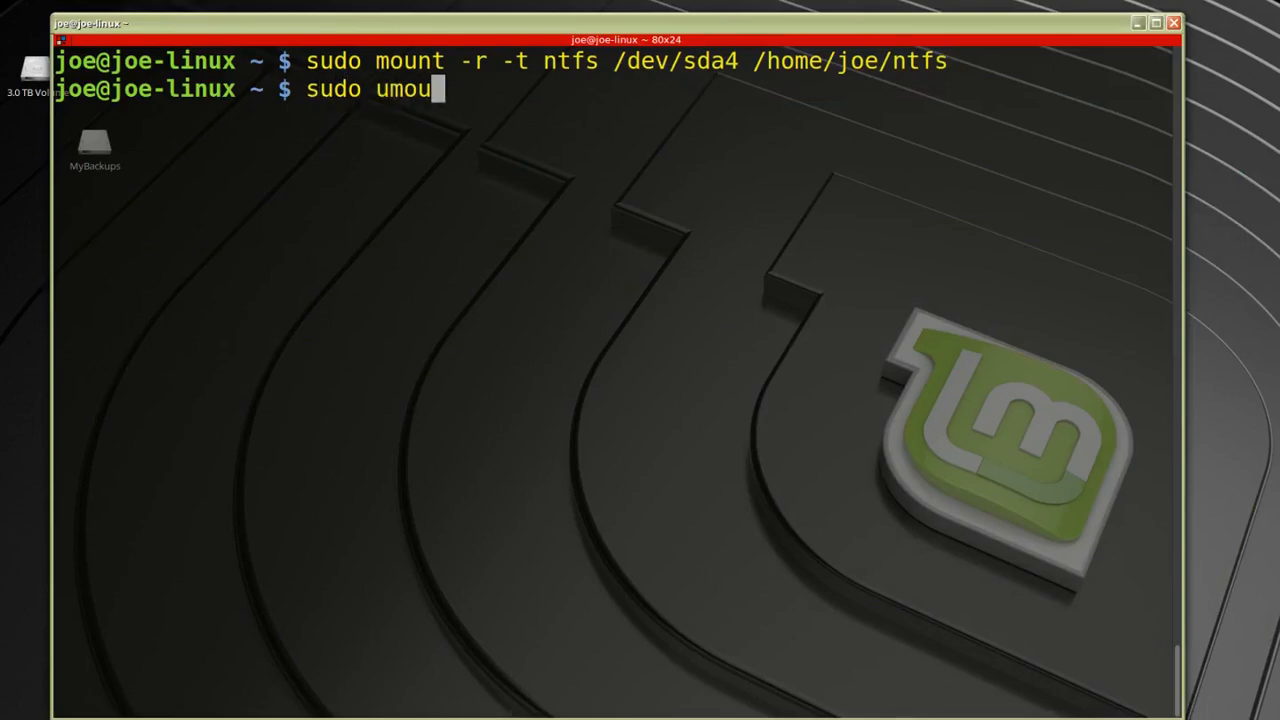
text(nt)
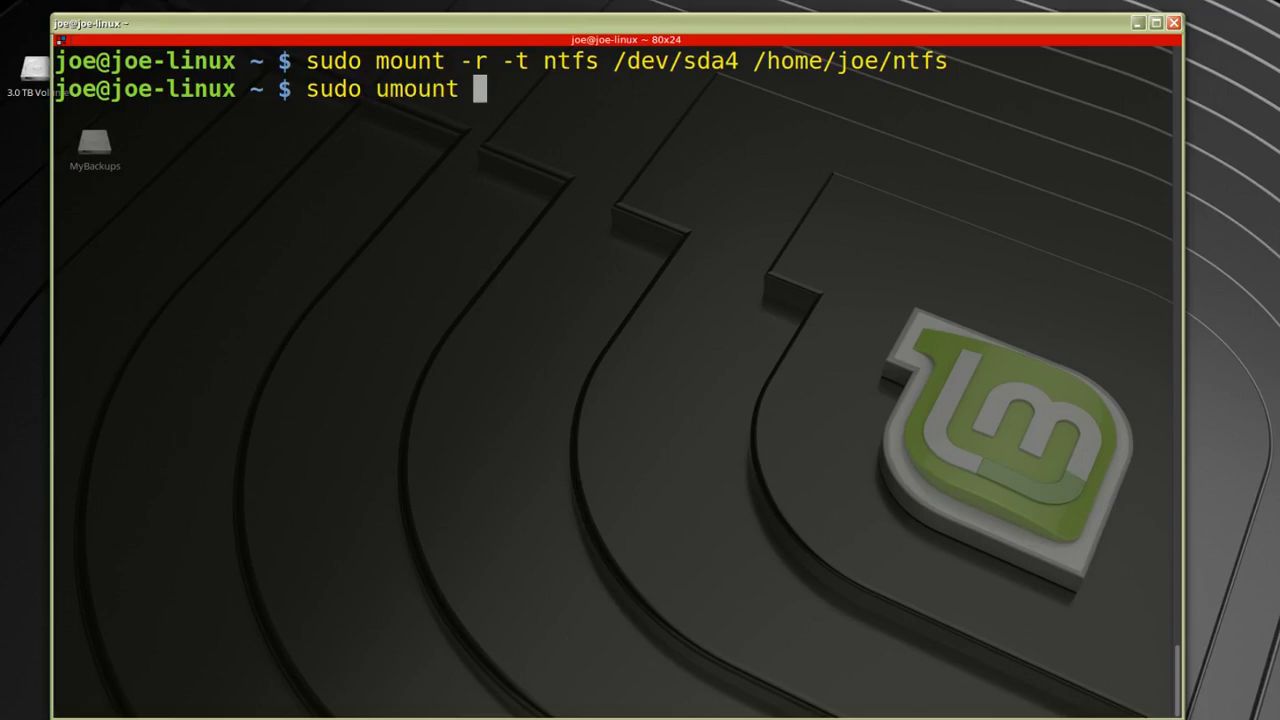
text(/dev/)
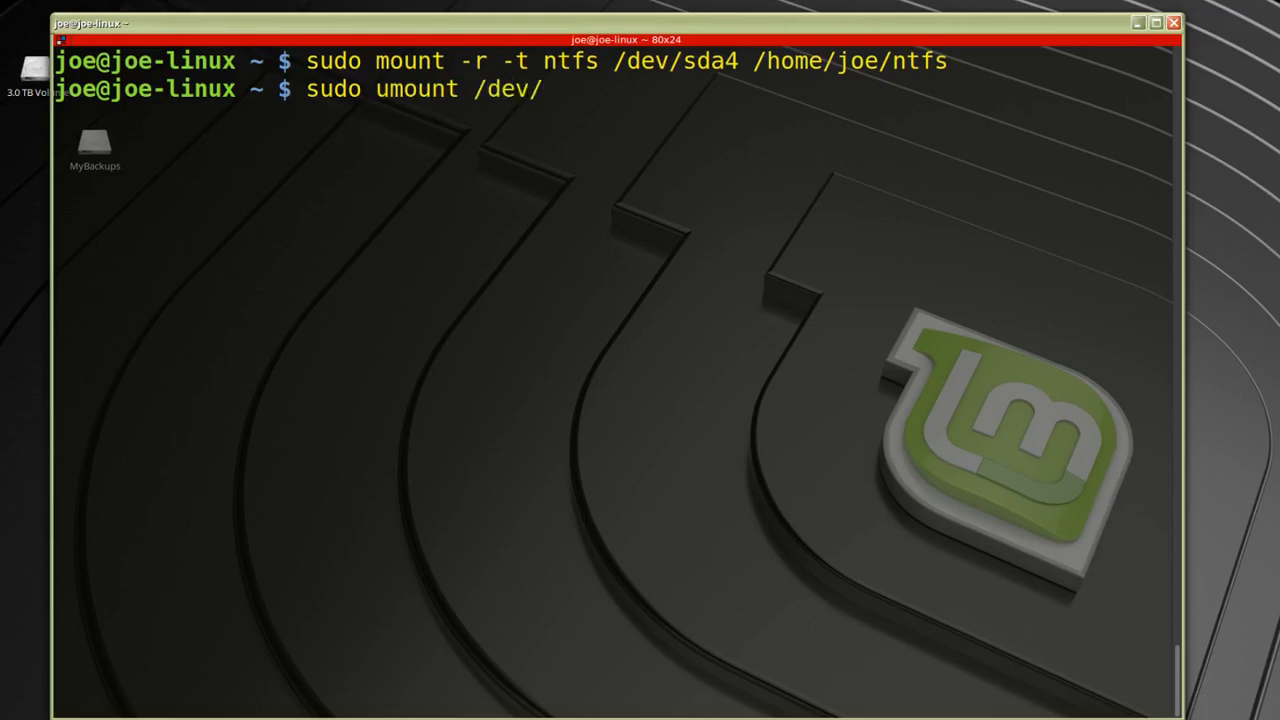
text(sda4)
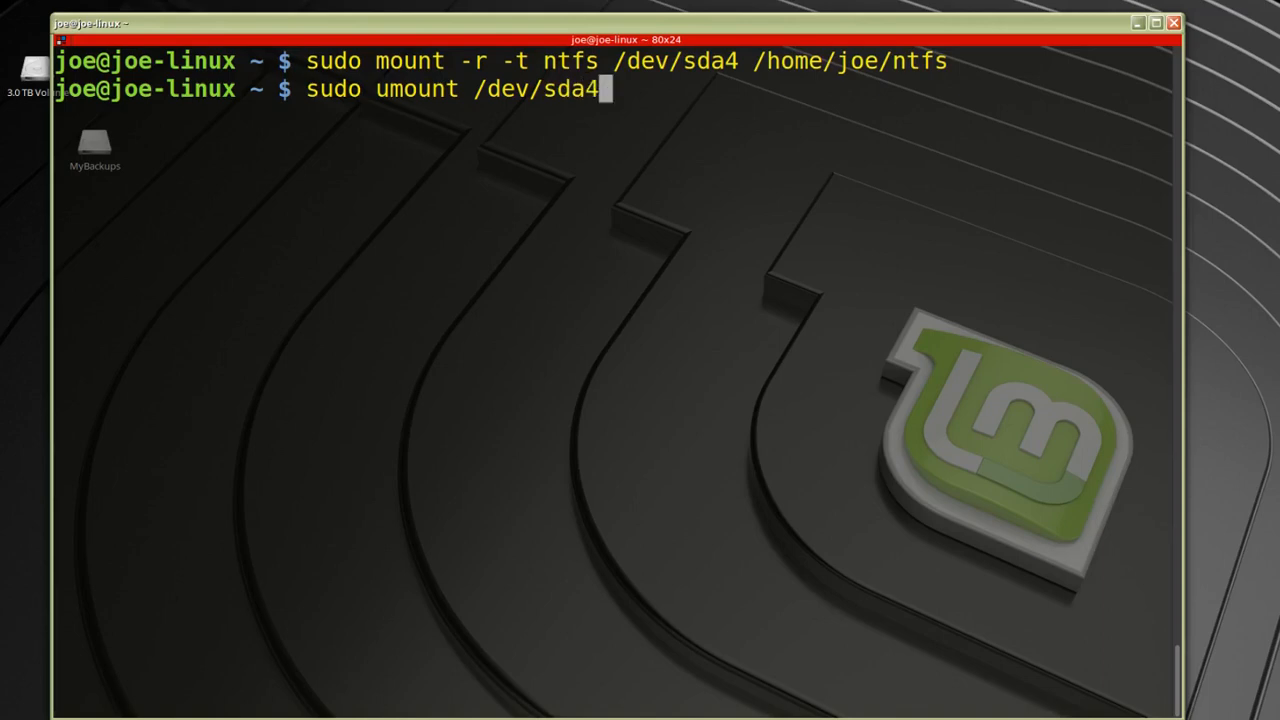
key(Return)
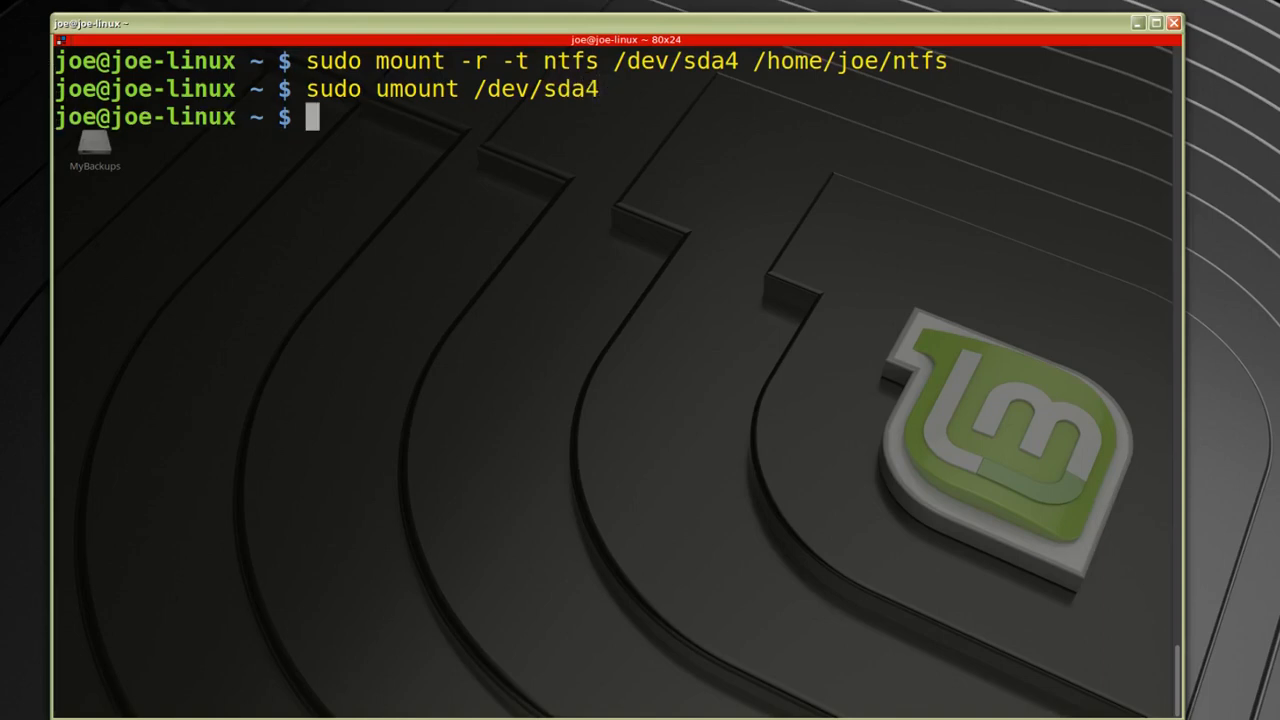